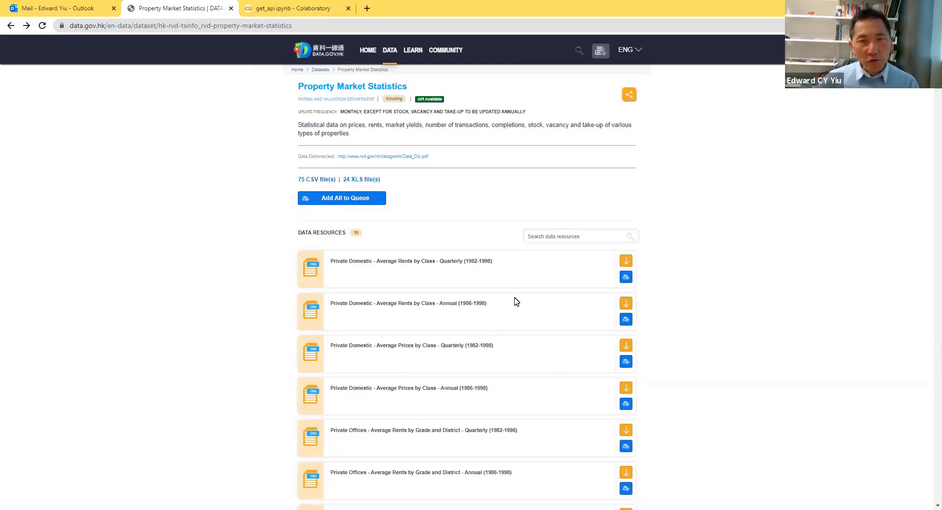
pyautogui.moveTo(481, 287)
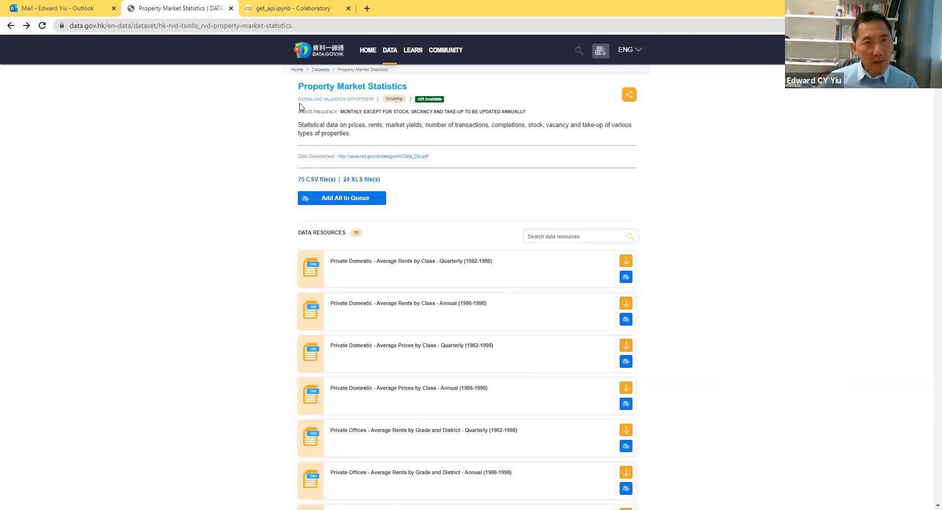
pyautogui.moveTo(266, 138)
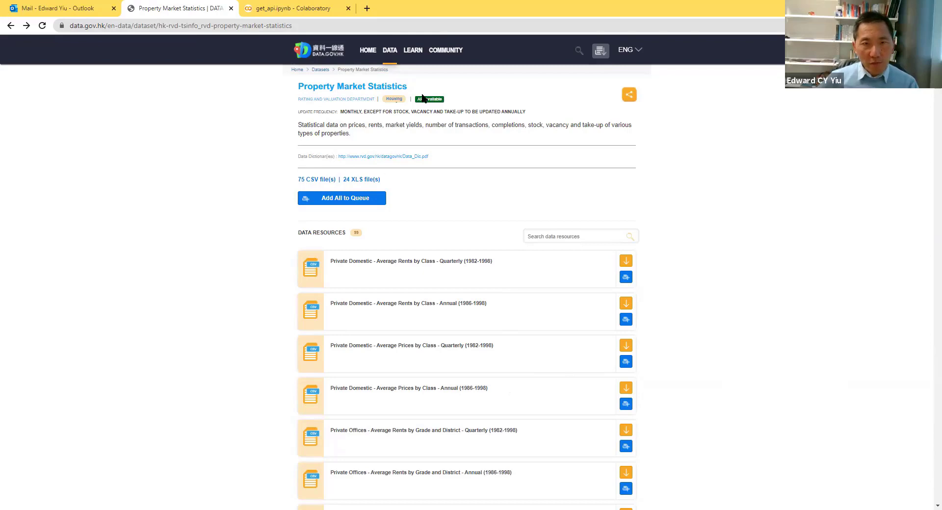
pyautogui.moveTo(434, 109)
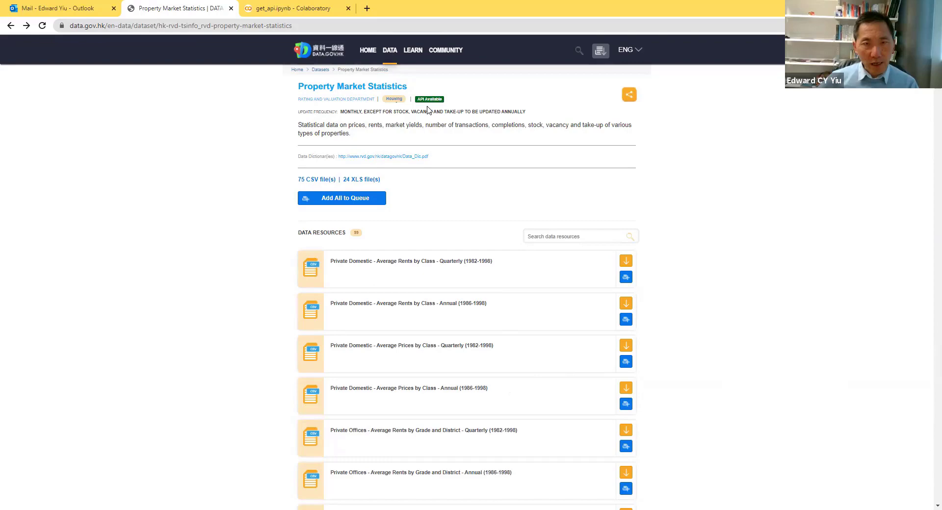
pyautogui.moveTo(485, 149)
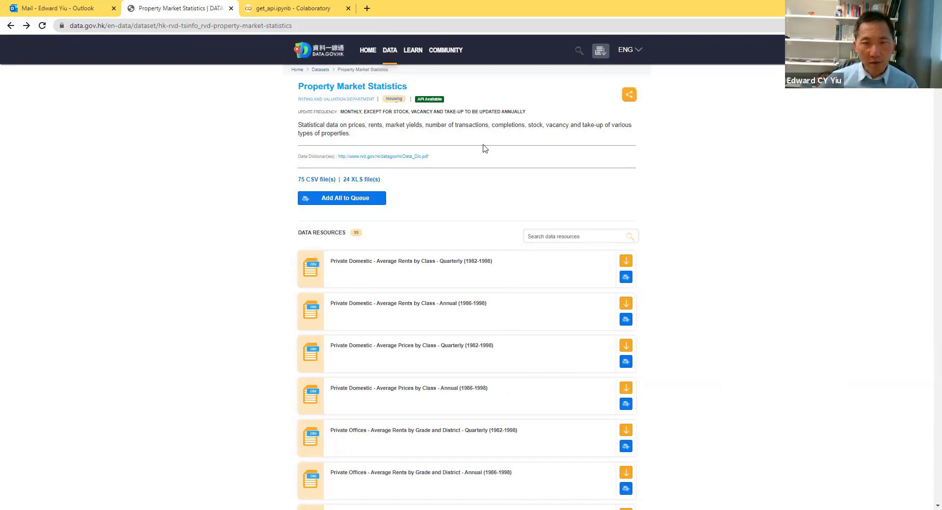
pyautogui.moveTo(429, 108)
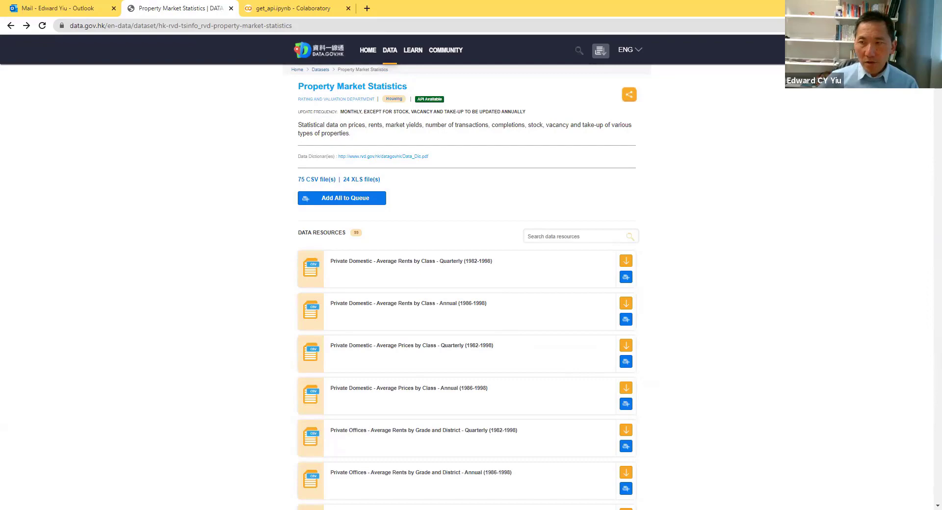
# Scroll the DATA.GOV.HK resource list down to the Private Retail and Flatted Factories index entries
pyautogui.scroll(-3)
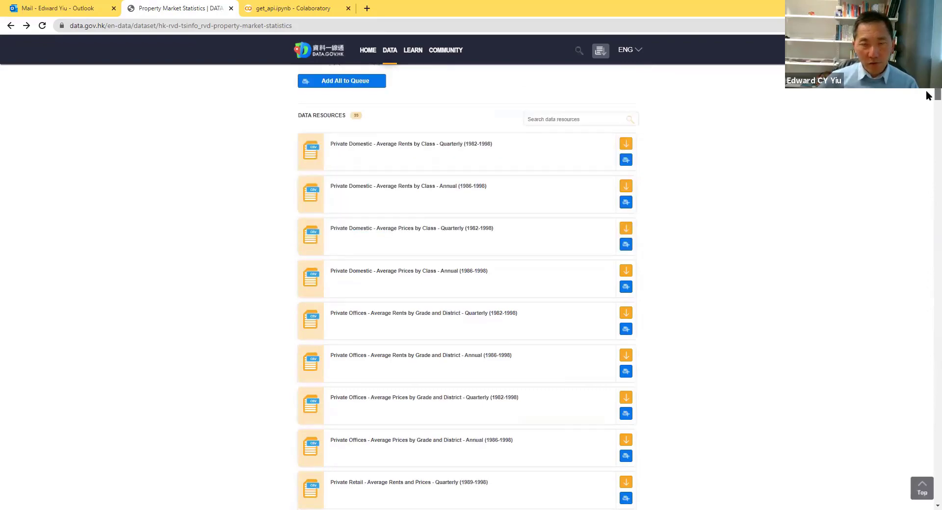
pyautogui.scroll(-3)
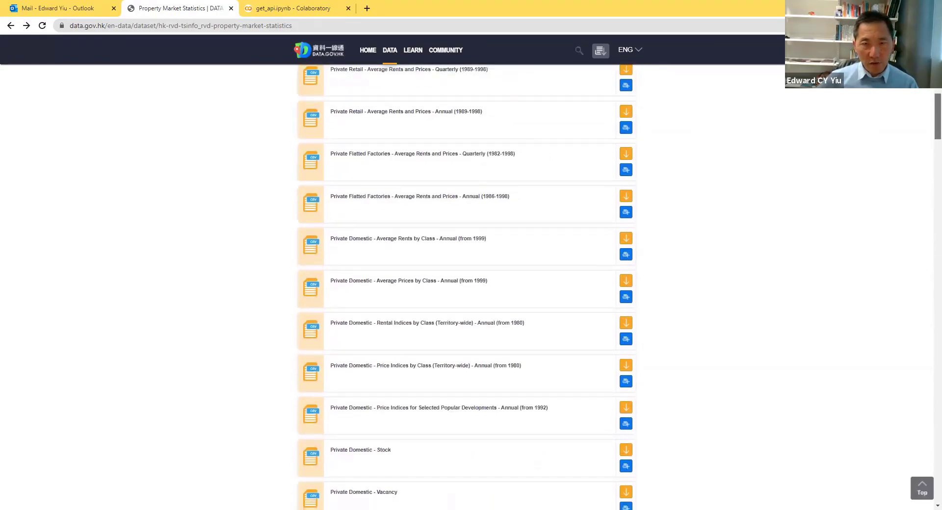
pyautogui.scroll(-3)
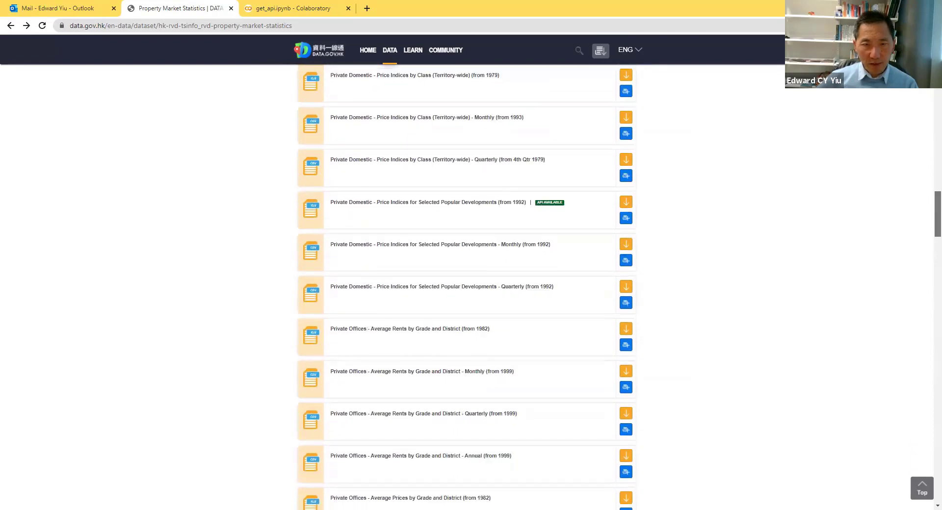
pyautogui.scroll(-3)
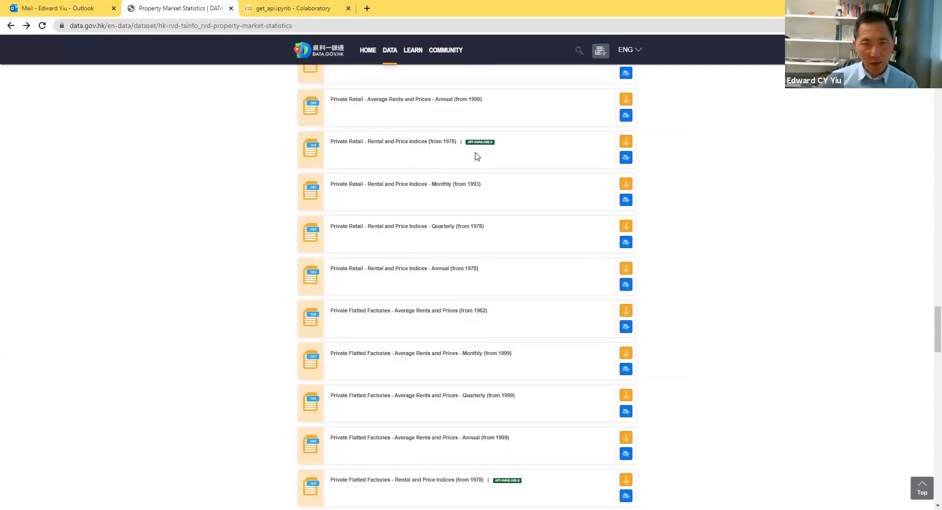
pyautogui.moveTo(351, 148)
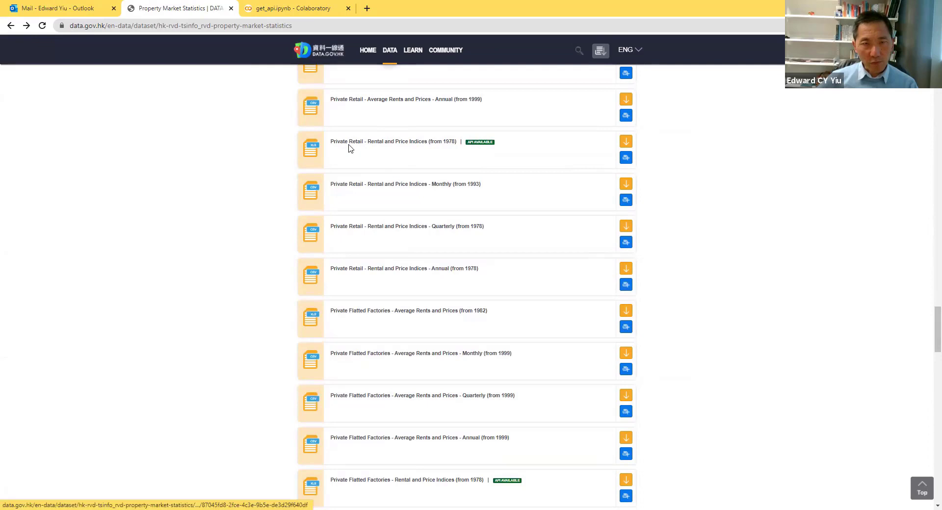
pyautogui.moveTo(400, 153)
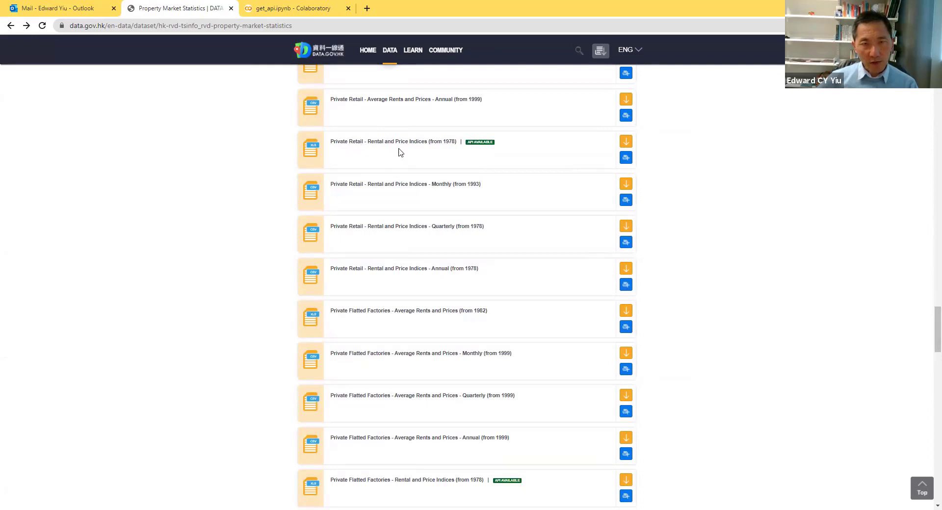
pyautogui.moveTo(415, 149)
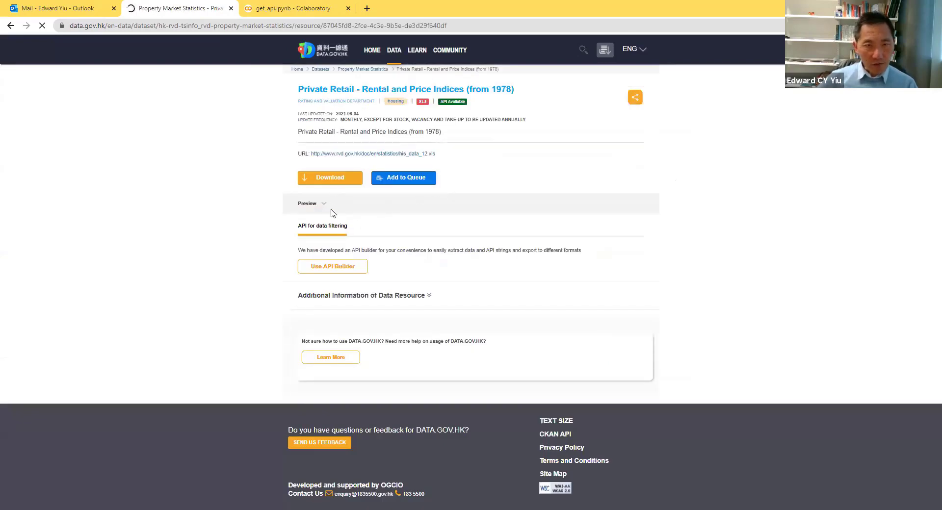
pyautogui.click(312, 203)
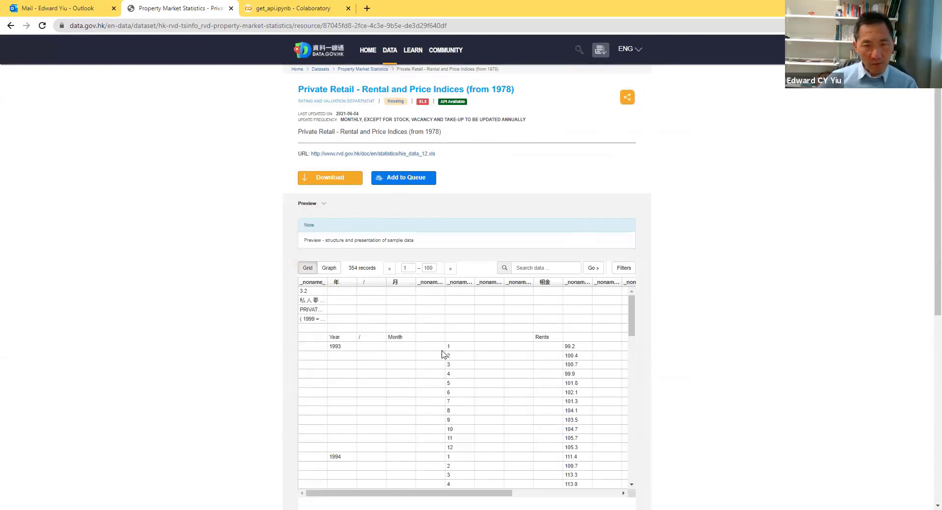
pyautogui.moveTo(513, 498)
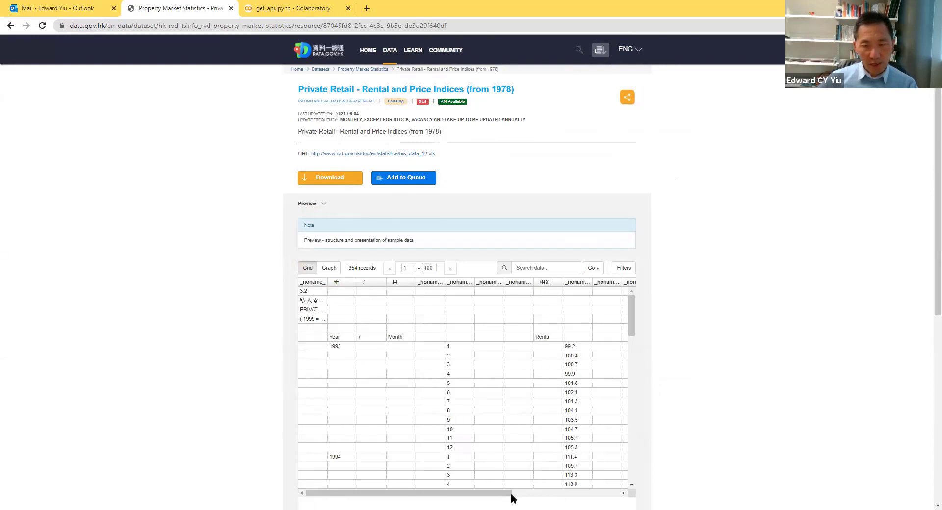
pyautogui.hscroll(3)
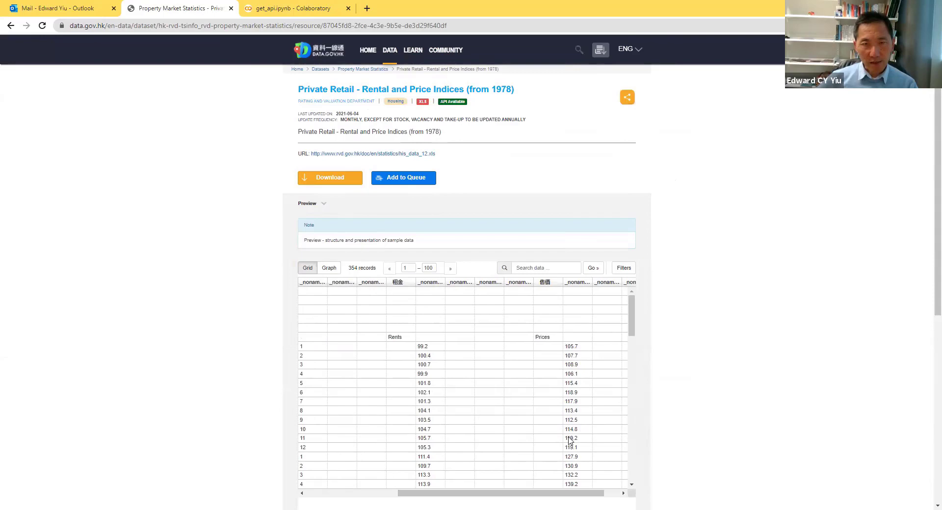
pyautogui.hscroll(-3)
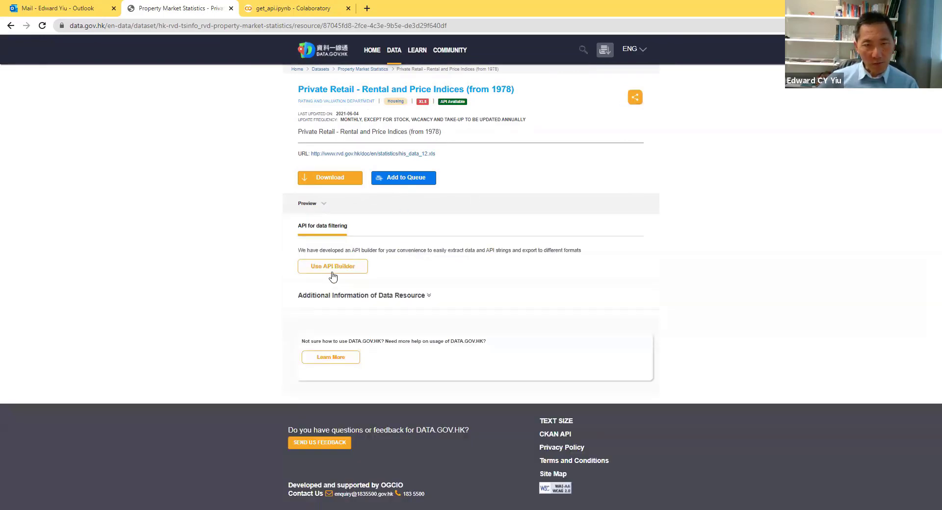
pyautogui.moveTo(323, 241)
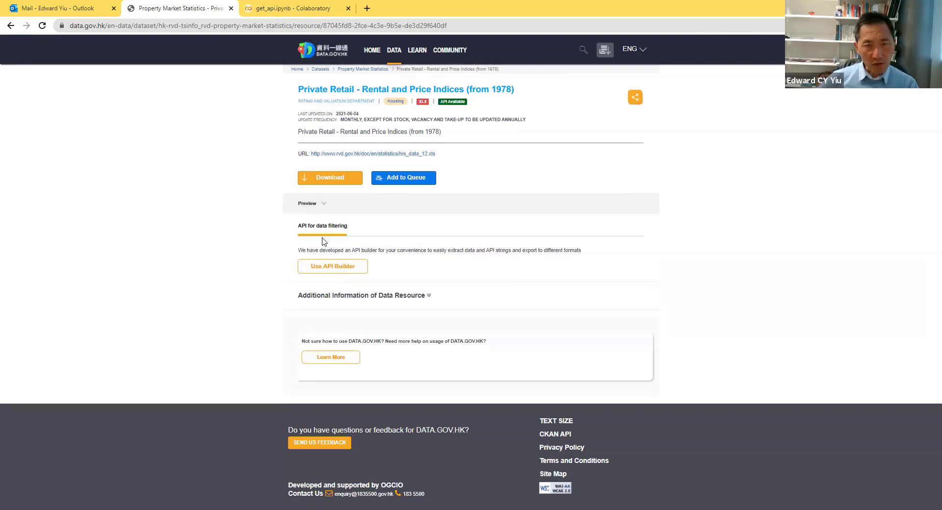
pyautogui.moveTo(329, 287)
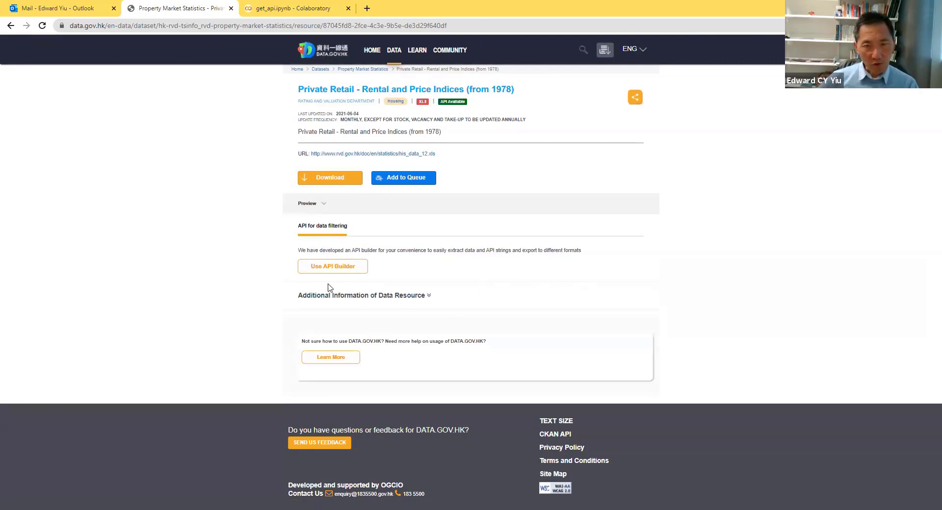
pyautogui.moveTo(344, 267)
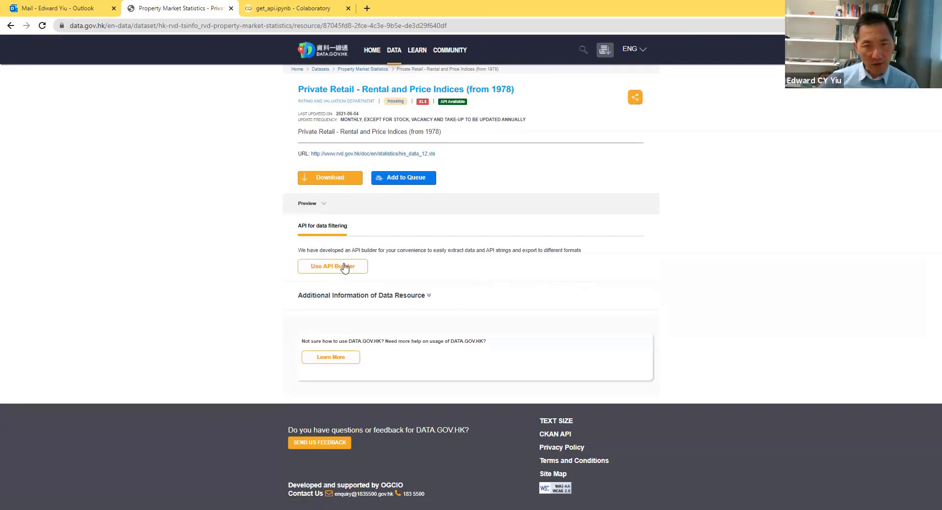
# Add an API filter rule on Year that begins with 1997
pyautogui.click(332, 266)
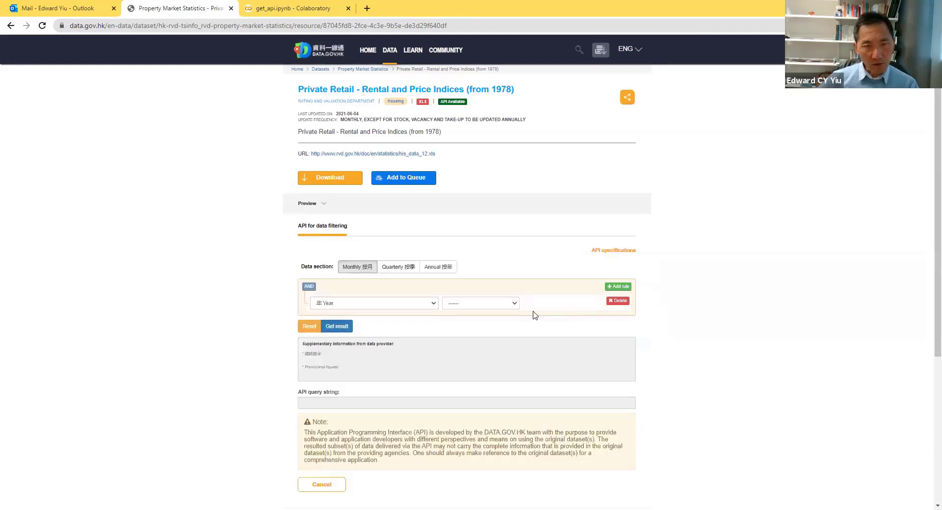
pyautogui.moveTo(357, 267)
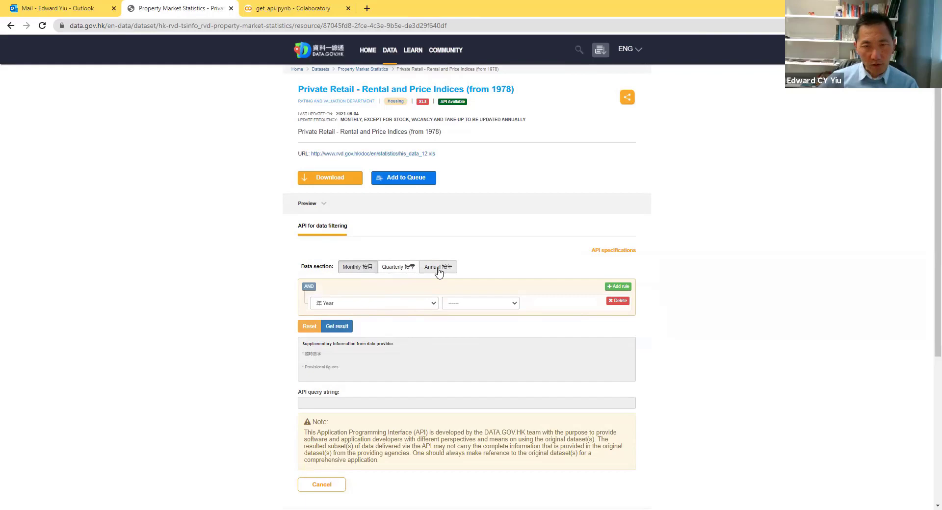
pyautogui.click(357, 267)
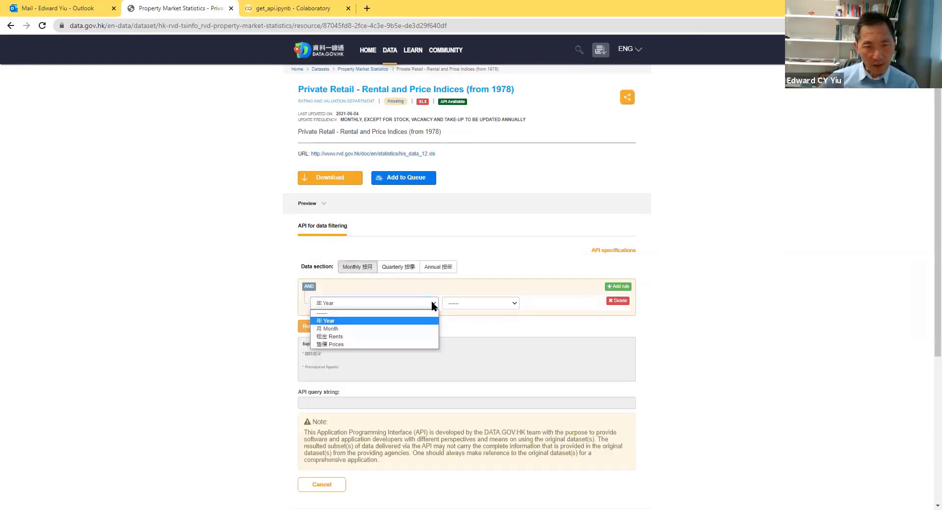
pyautogui.click(326, 320)
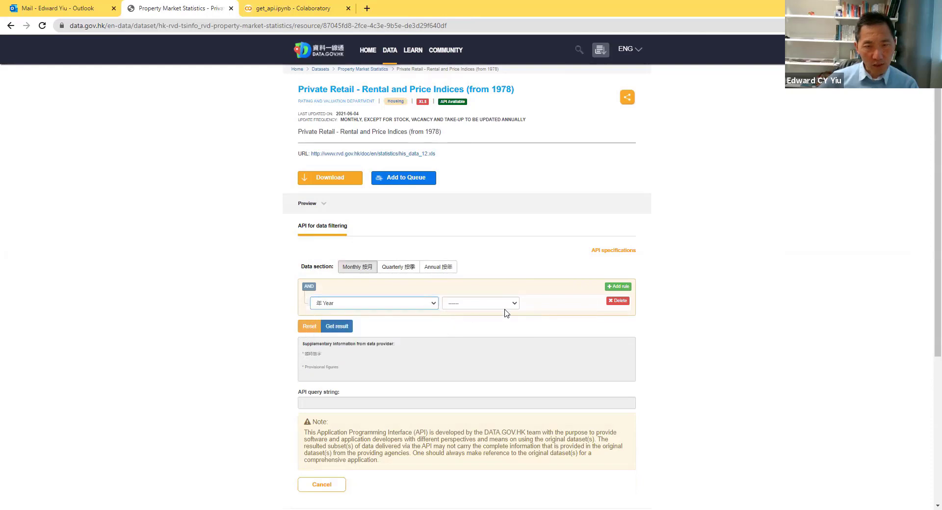
pyautogui.click(480, 304)
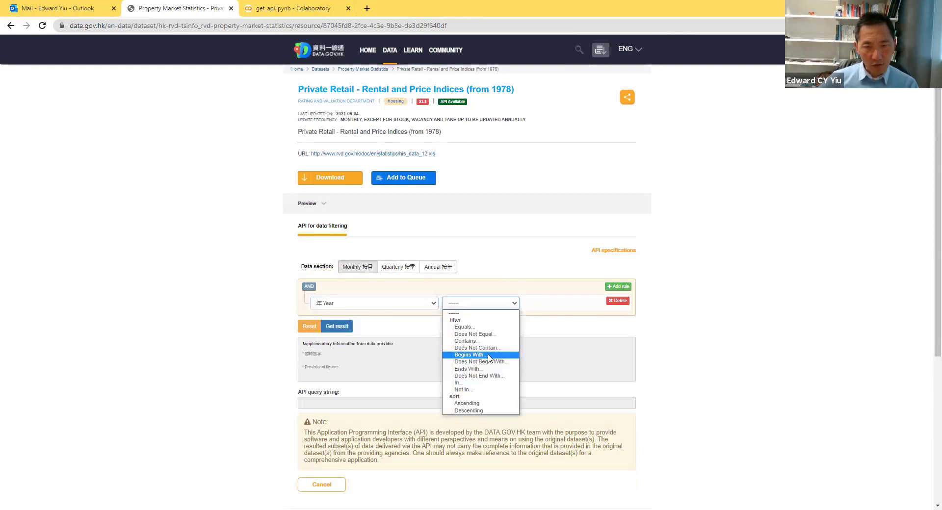
pyautogui.click(469, 355)
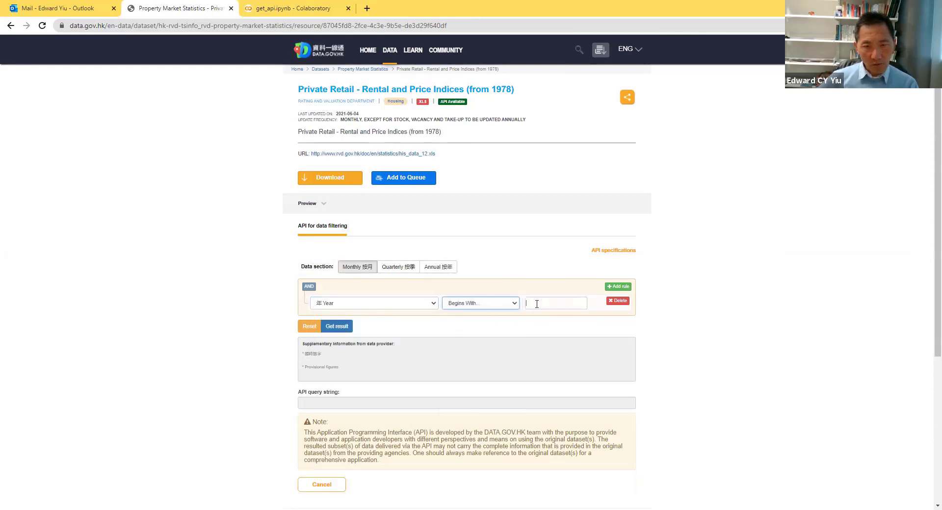
pyautogui.write('19')
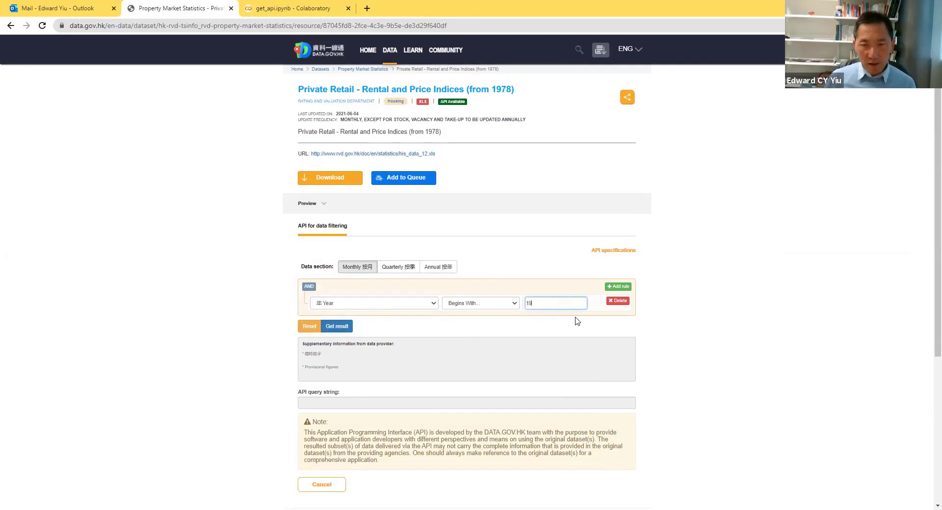
pyautogui.click(617, 287)
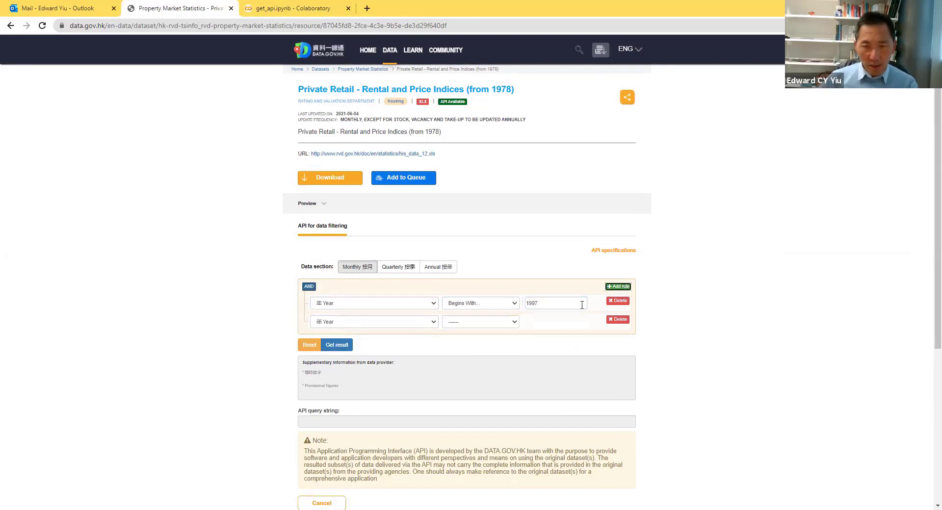
# Add rules for the Rents and Prices fields and generate the filtered query result
pyautogui.click(373, 322)
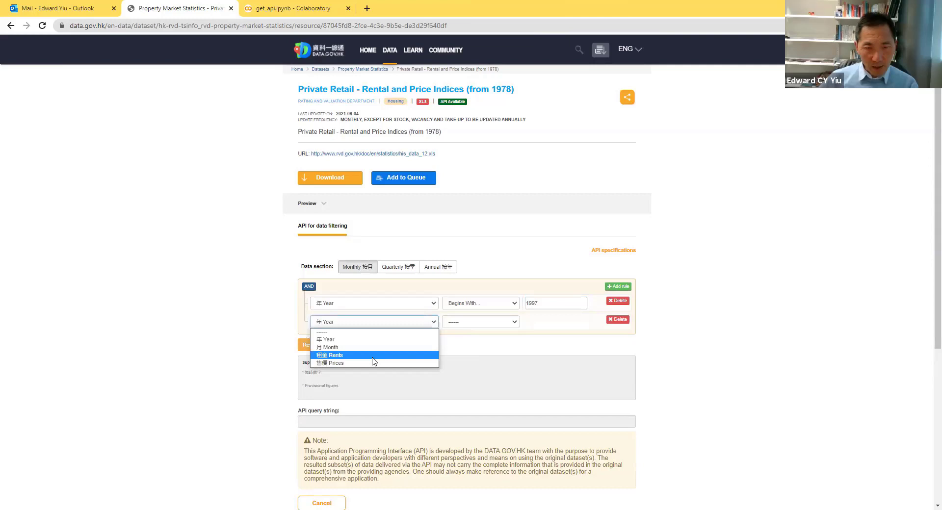
pyautogui.moveTo(358, 356)
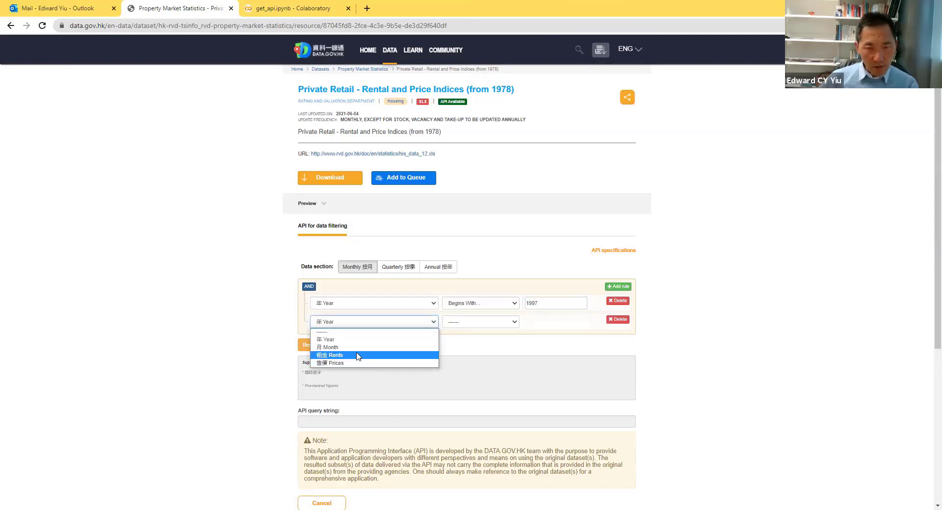
pyautogui.click(329, 355)
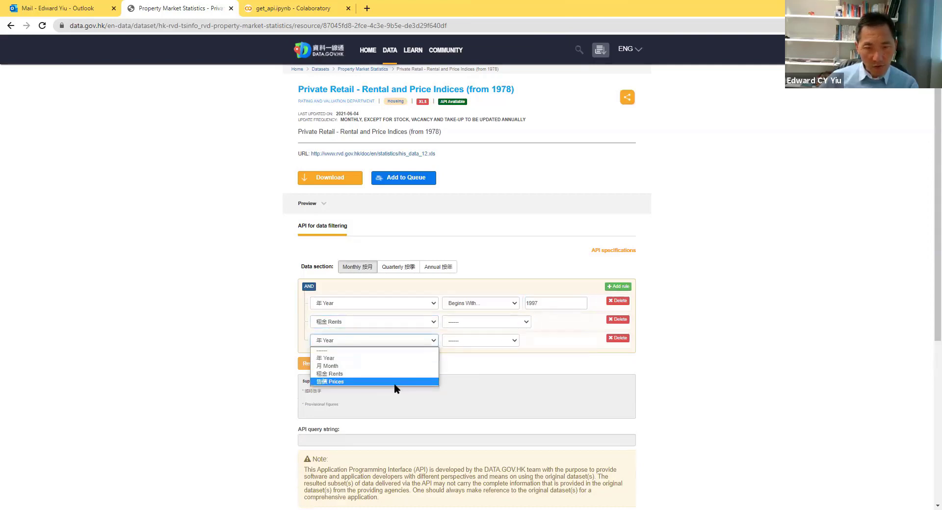
pyautogui.click(330, 382)
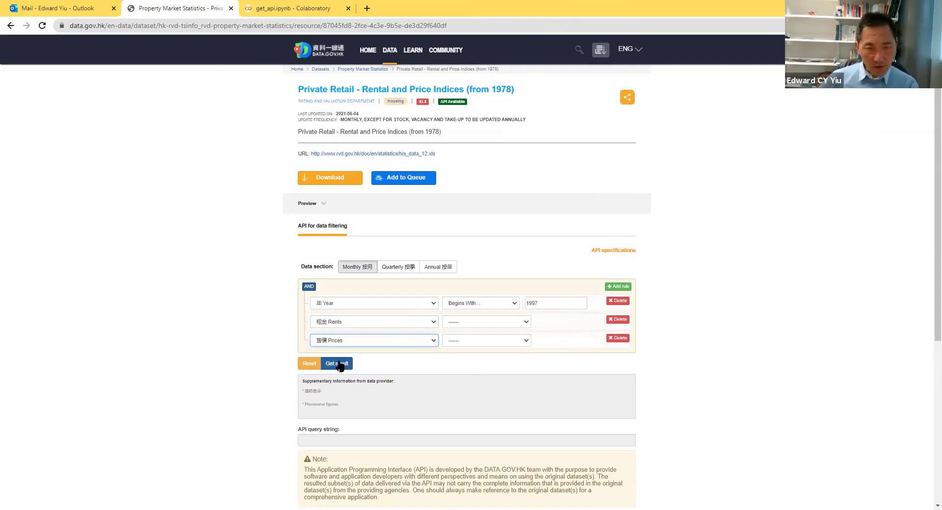
pyautogui.click(341, 364)
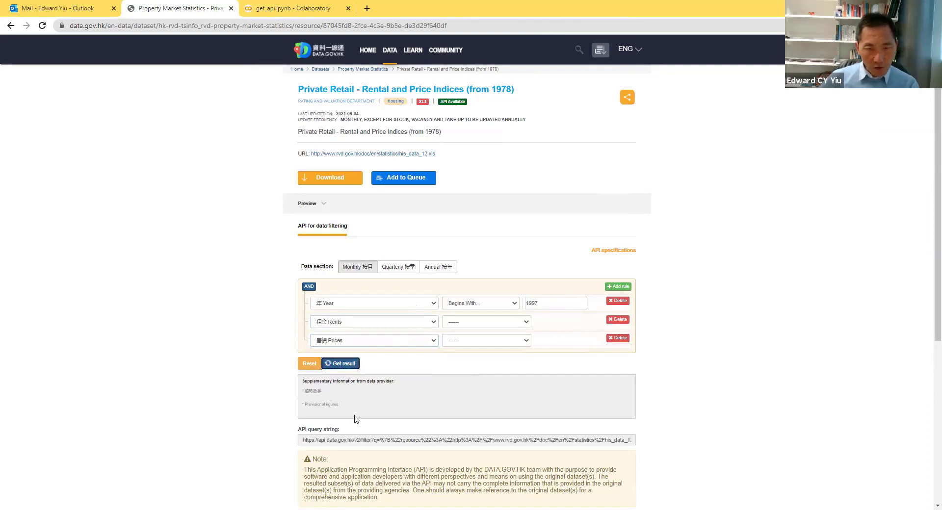
# Select the generated API query string and review the 1997 monthly Rents and Prices result table
pyautogui.click(341, 363)
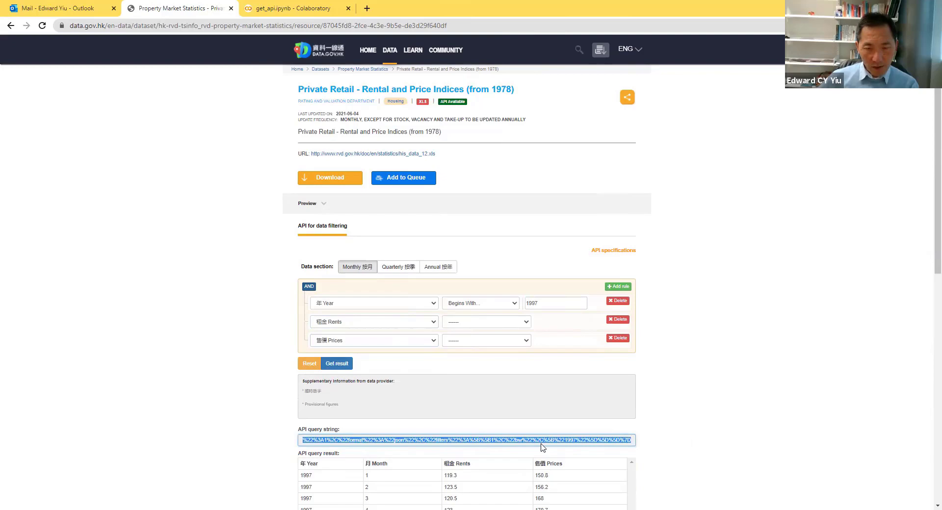
pyautogui.scroll(-3)
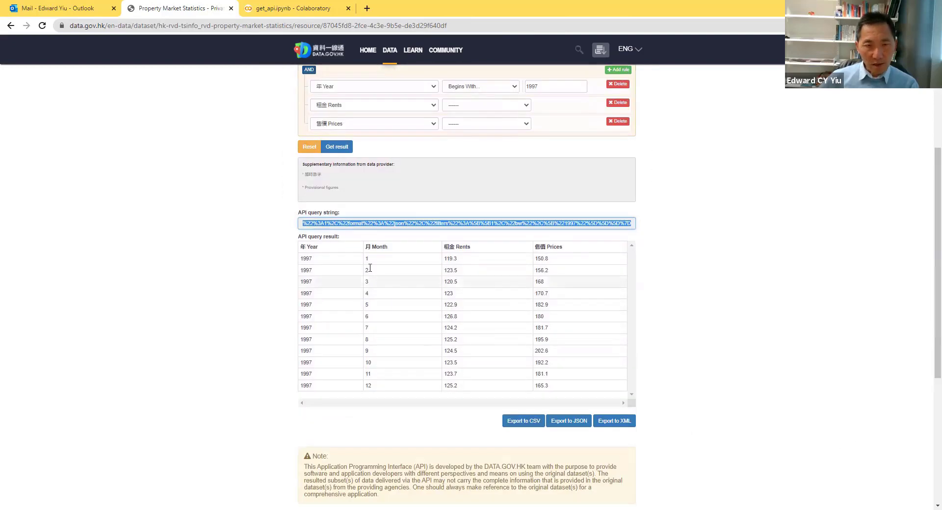
pyautogui.moveTo(322, 271)
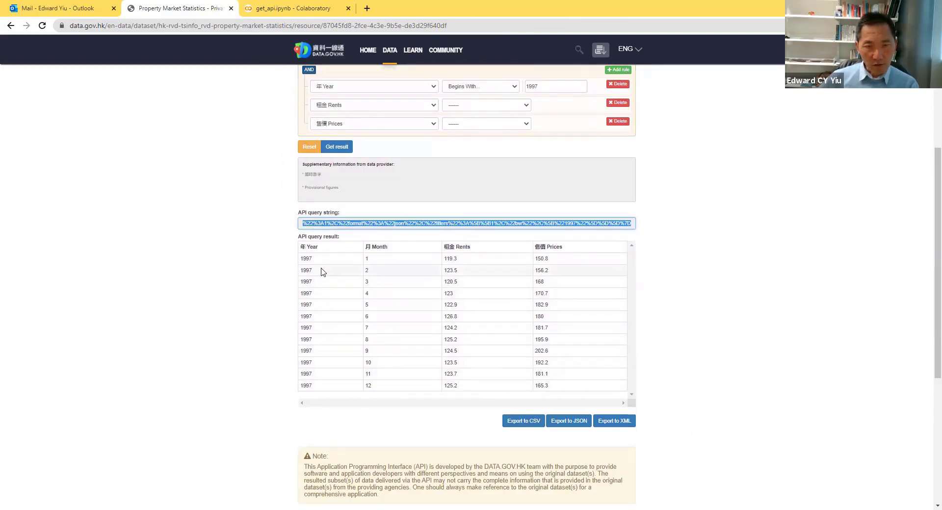
pyautogui.moveTo(329, 275)
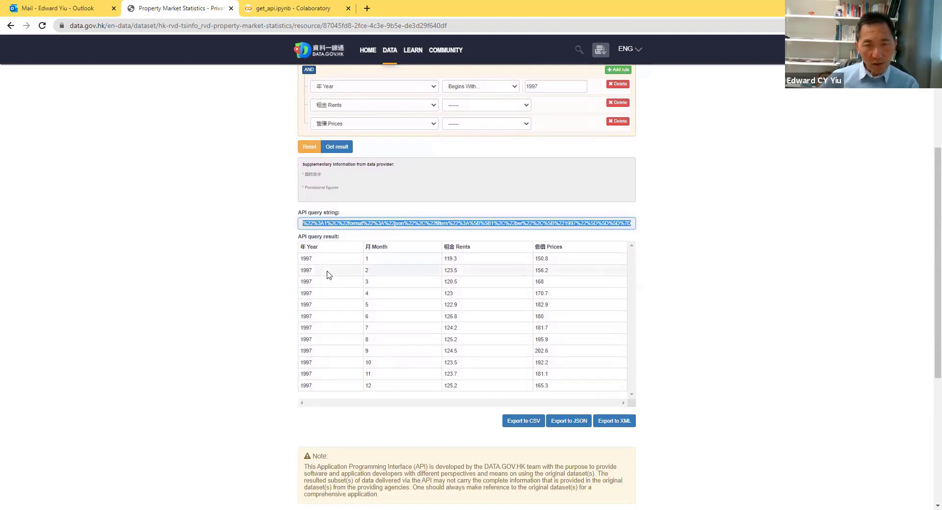
pyautogui.moveTo(456, 264)
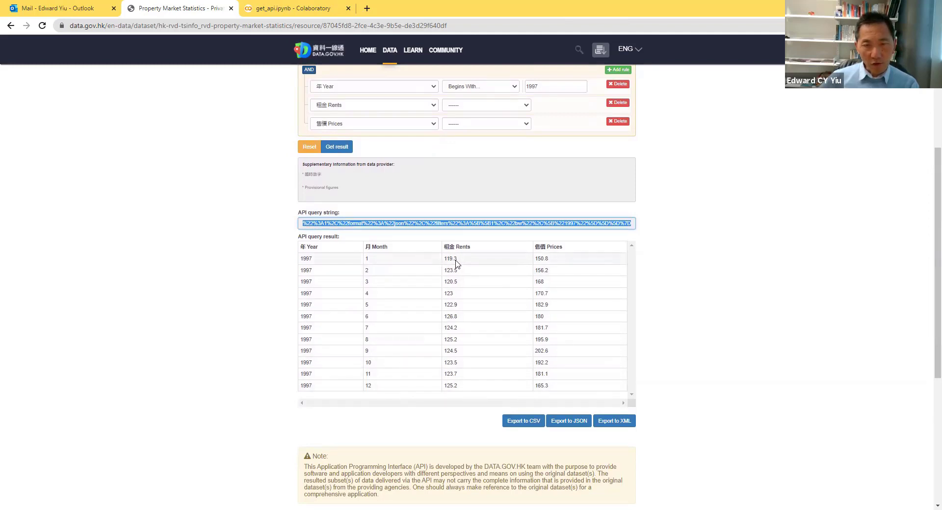
pyautogui.moveTo(615, 387)
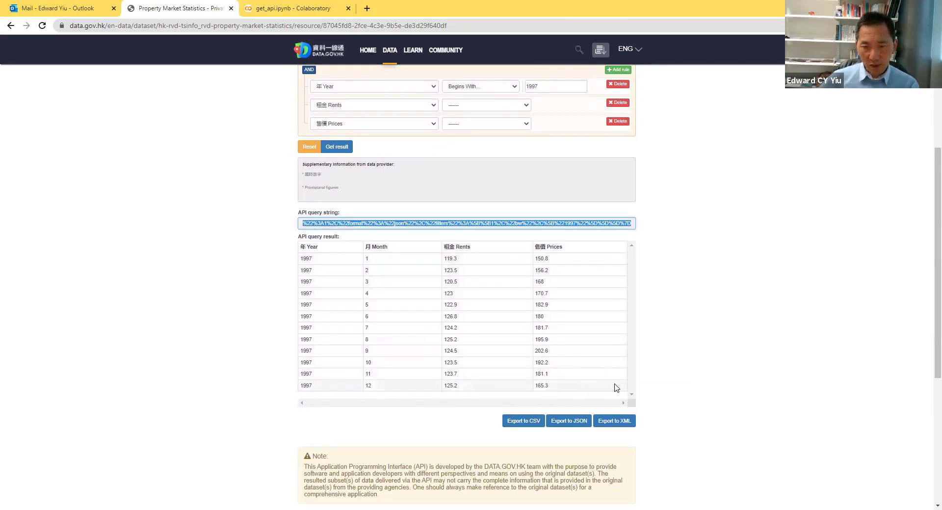
pyautogui.scroll(3)
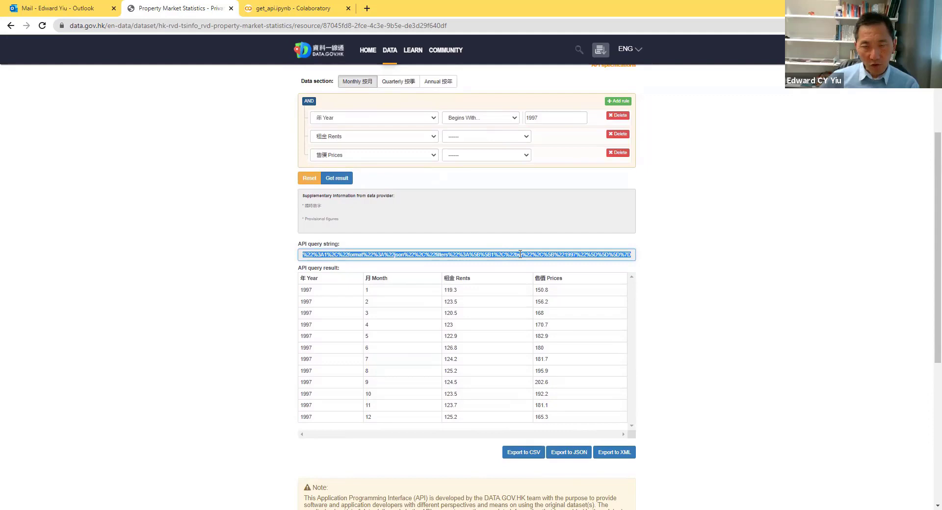
# Copy the API query string and switch to the get_api.ipynb Colab notebook
pyautogui.rightClick(520, 254)
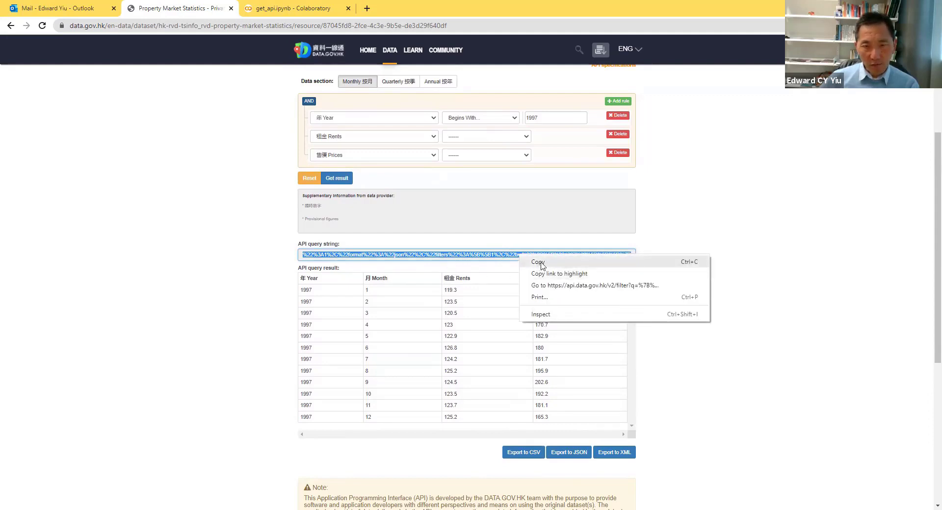
pyautogui.click(538, 261)
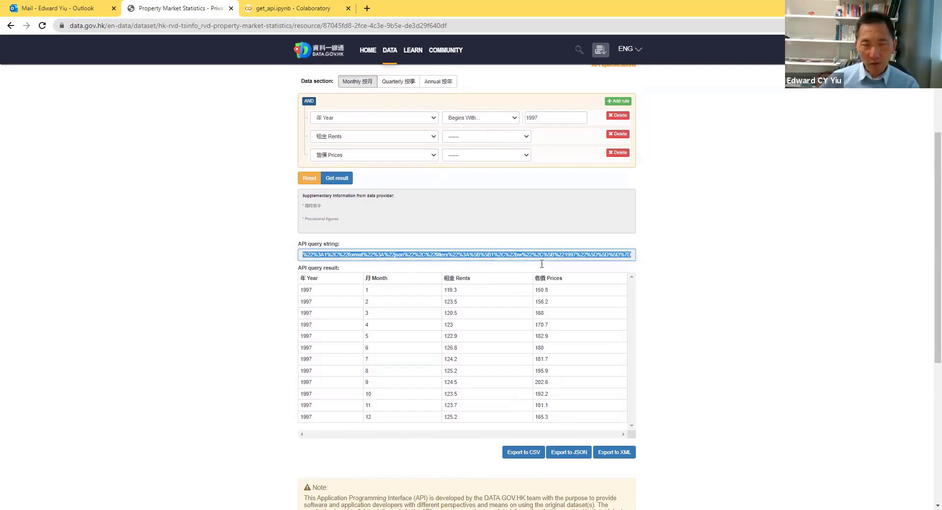
pyautogui.click(294, 8)
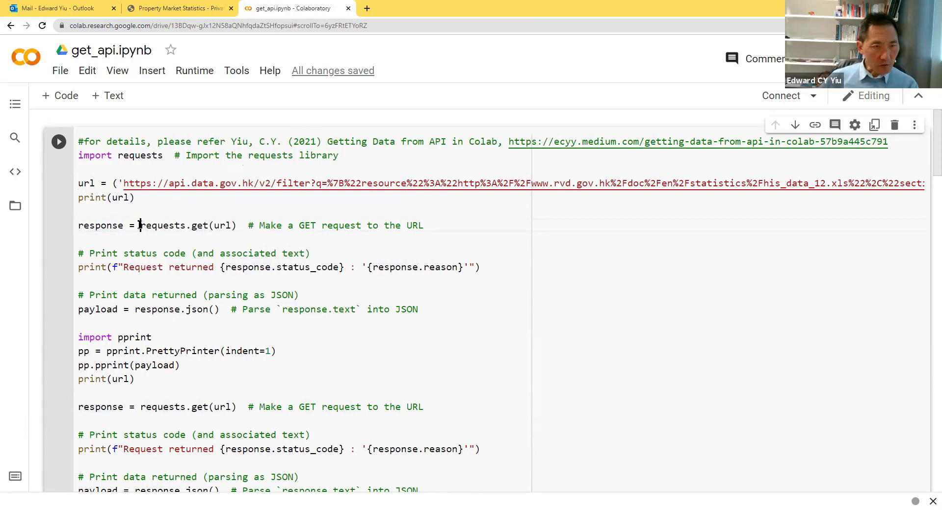
# Run the API request cell and check the 200 OK response with the first month's Rents and Prices 150.8 values
pyautogui.doubleClick(172, 225)
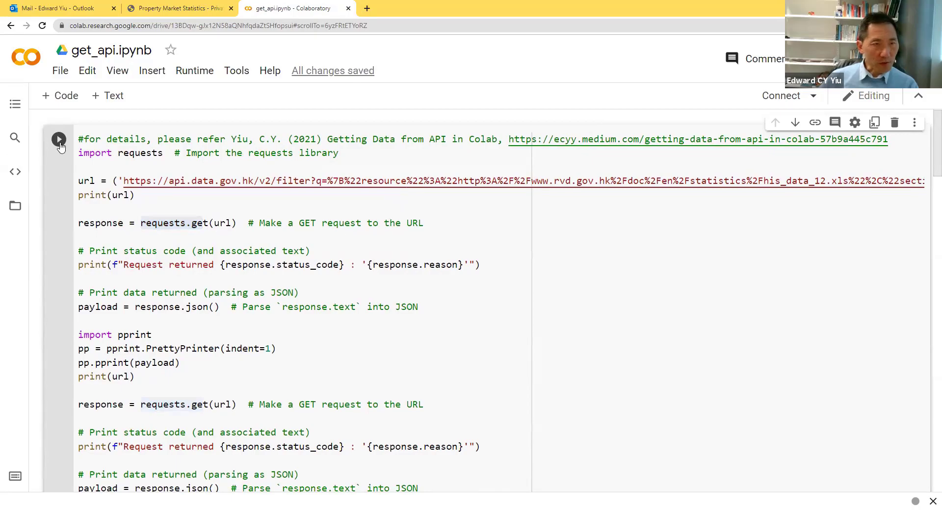
pyautogui.click(59, 138)
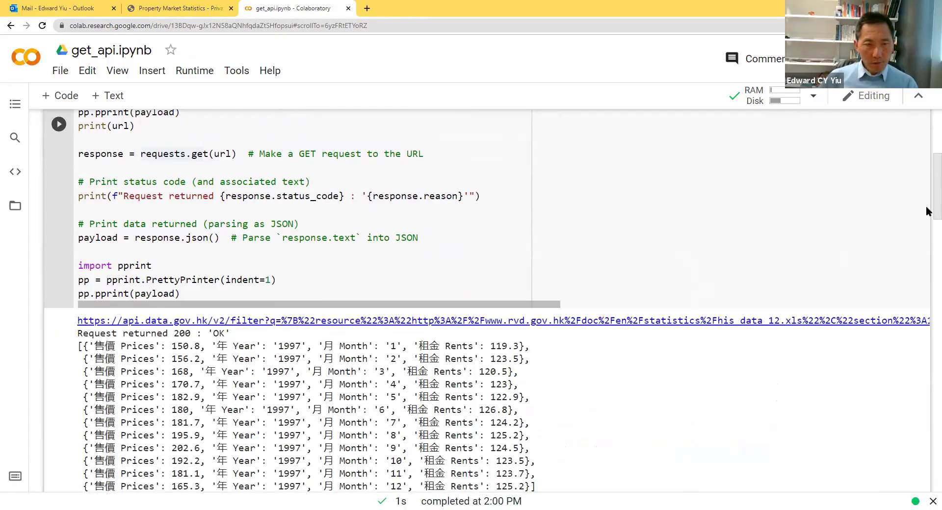
pyautogui.scroll(-3)
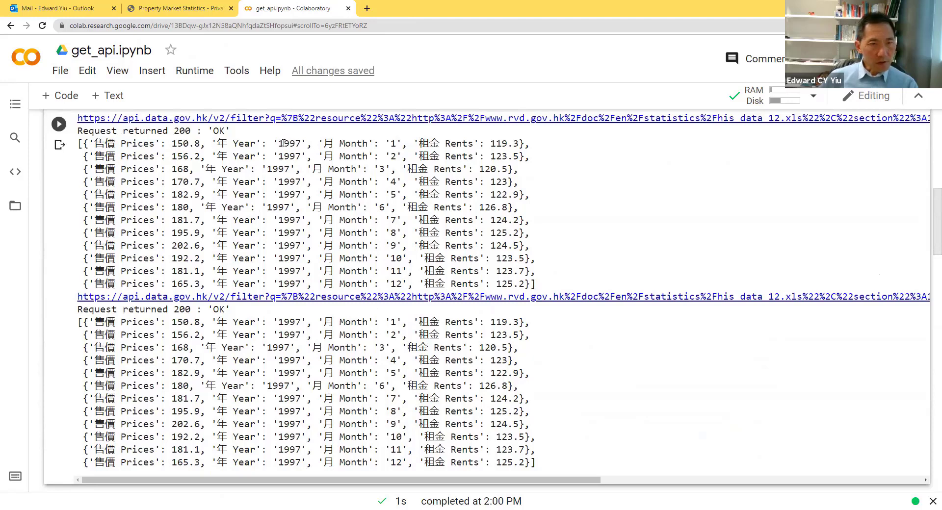
pyautogui.moveTo(278, 143); pyautogui.dragTo(397, 143)
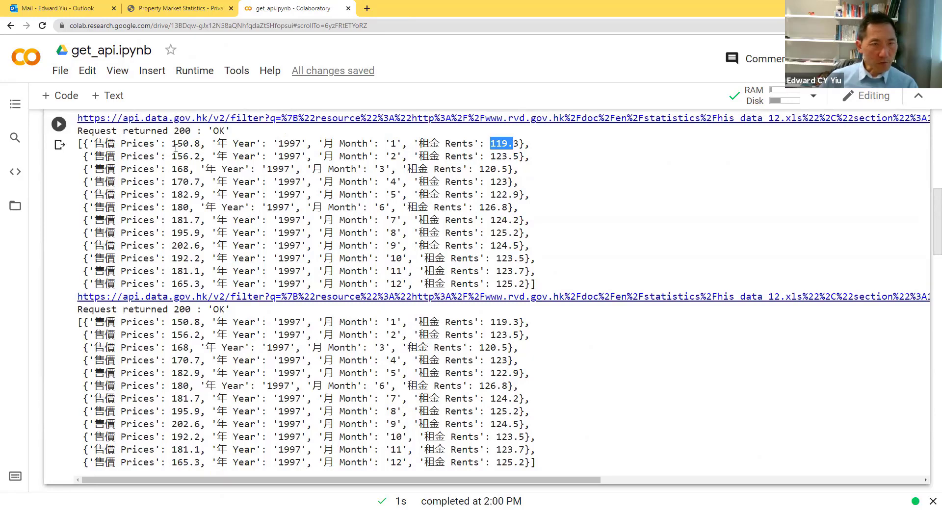
pyautogui.doubleClick(186, 143)
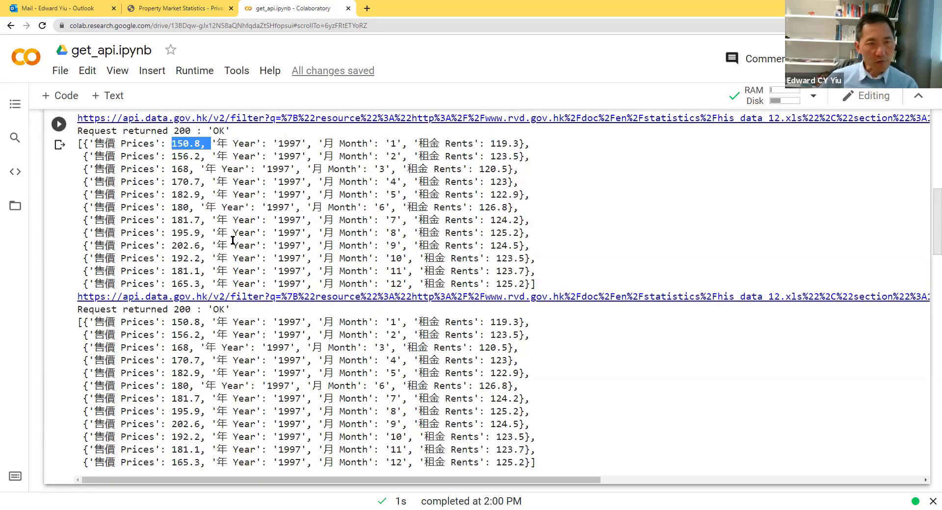
pyautogui.scroll(-3)
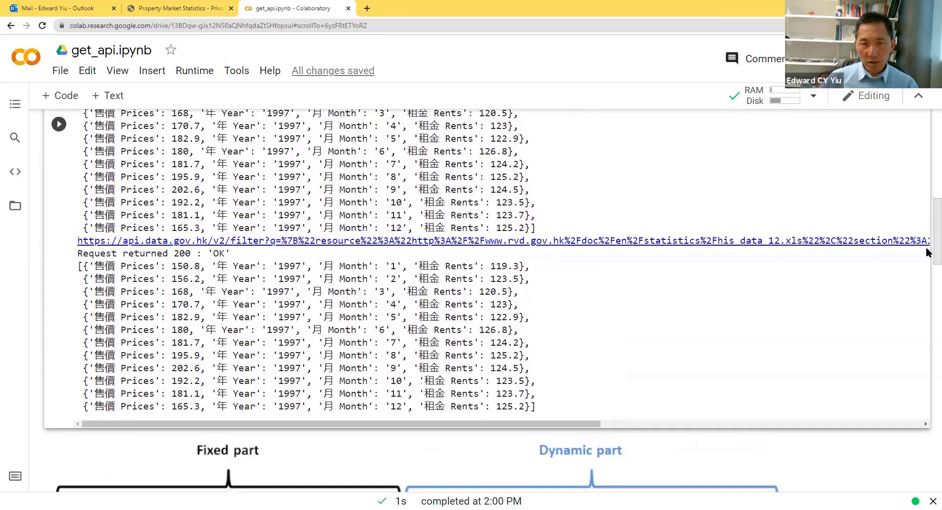
pyautogui.scroll(-3)
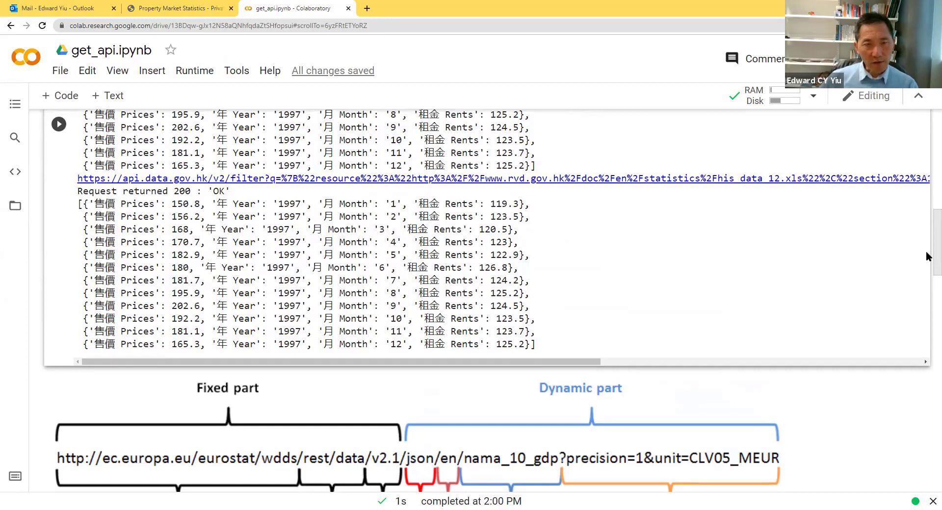
pyautogui.scroll(-3)
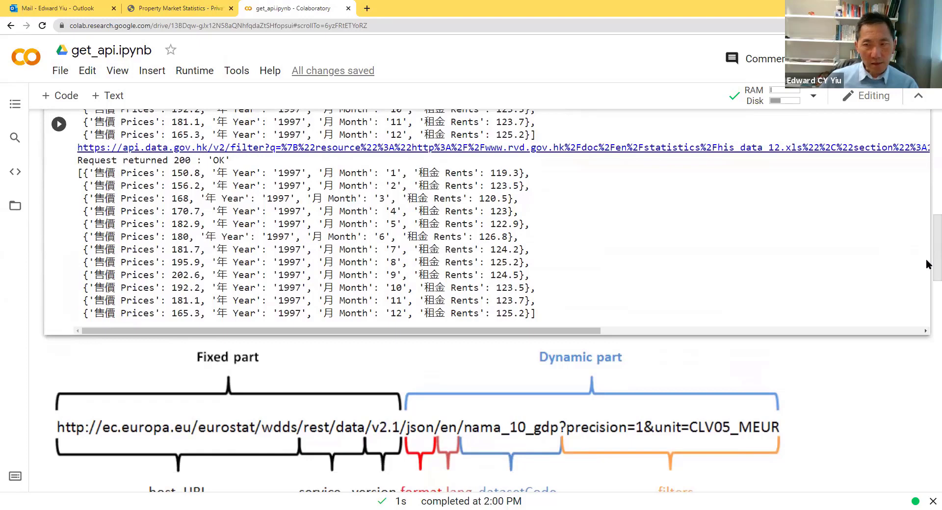
pyautogui.scroll(-3)
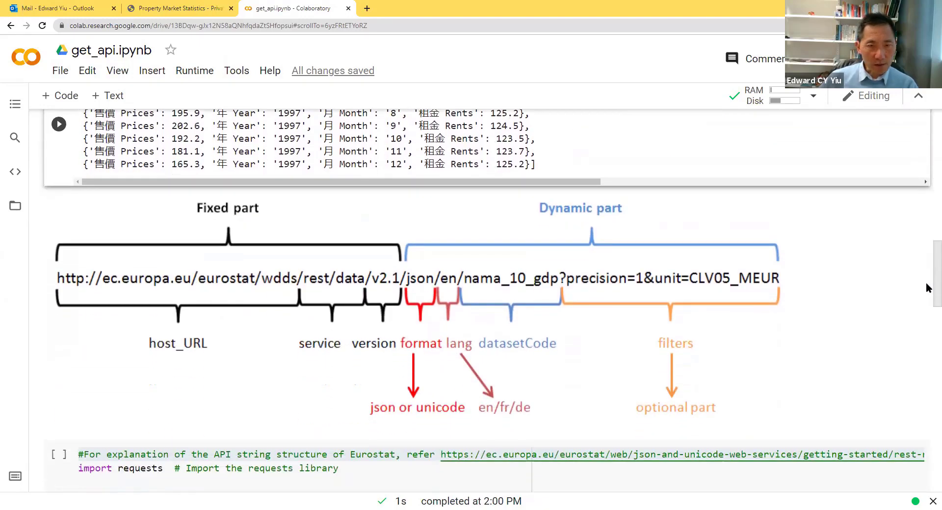
pyautogui.scroll(-3)
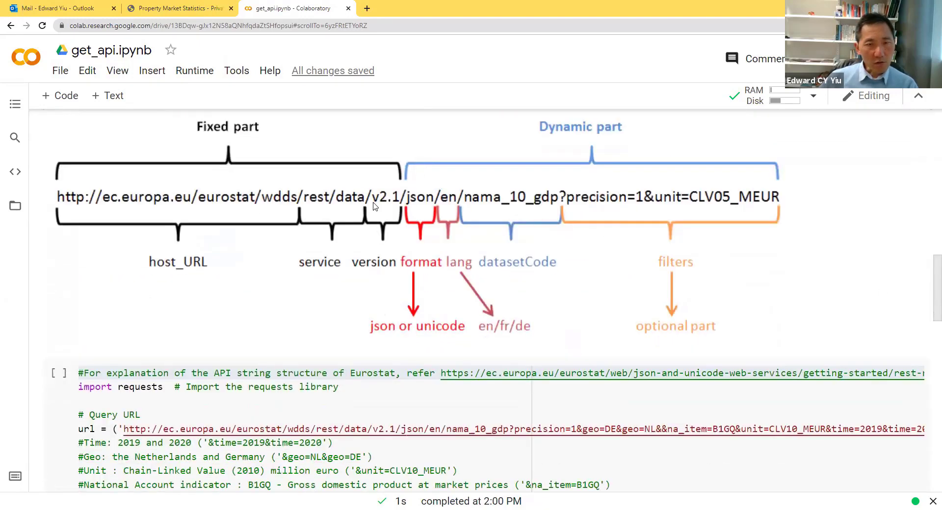
pyautogui.moveTo(144, 266)
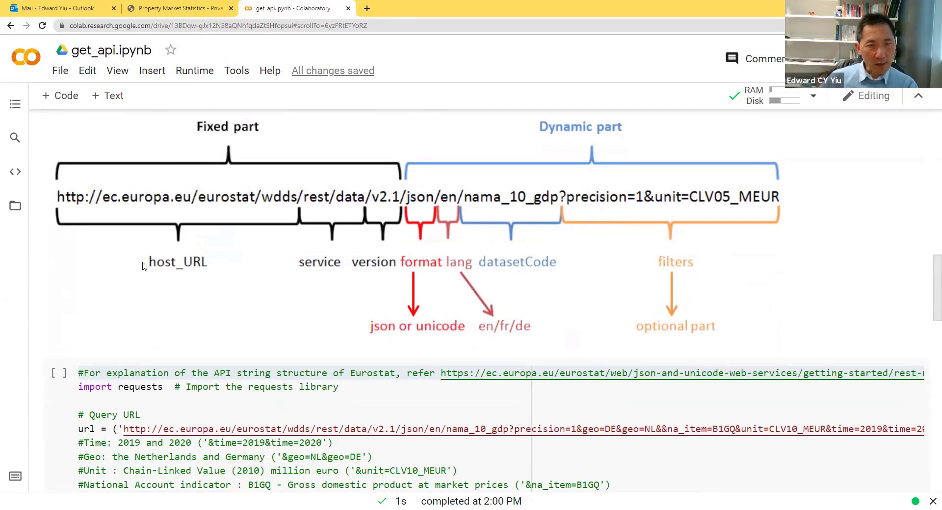
pyautogui.moveTo(286, 241)
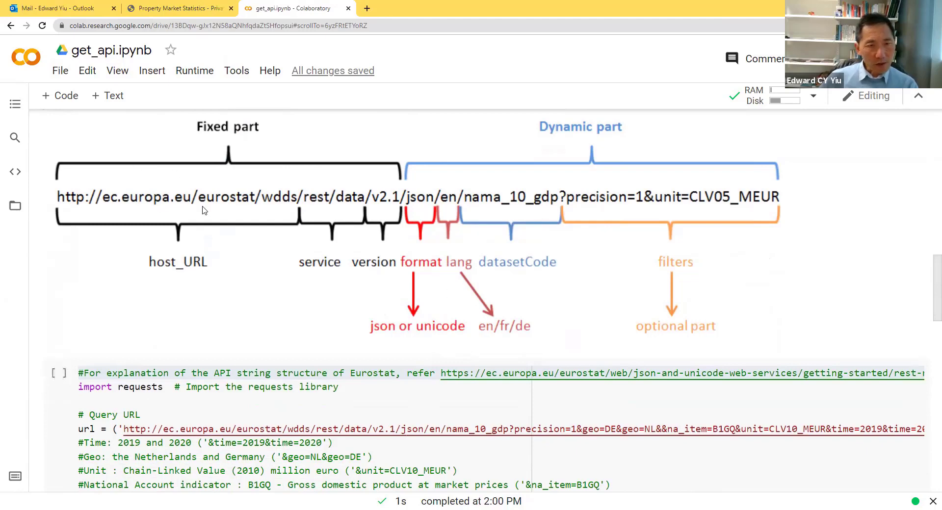
pyautogui.moveTo(306, 231)
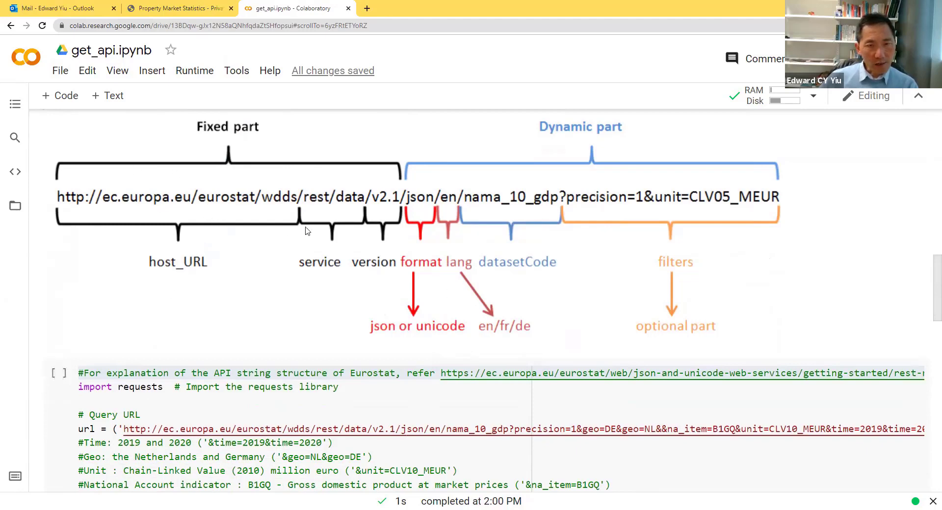
pyautogui.moveTo(370, 275)
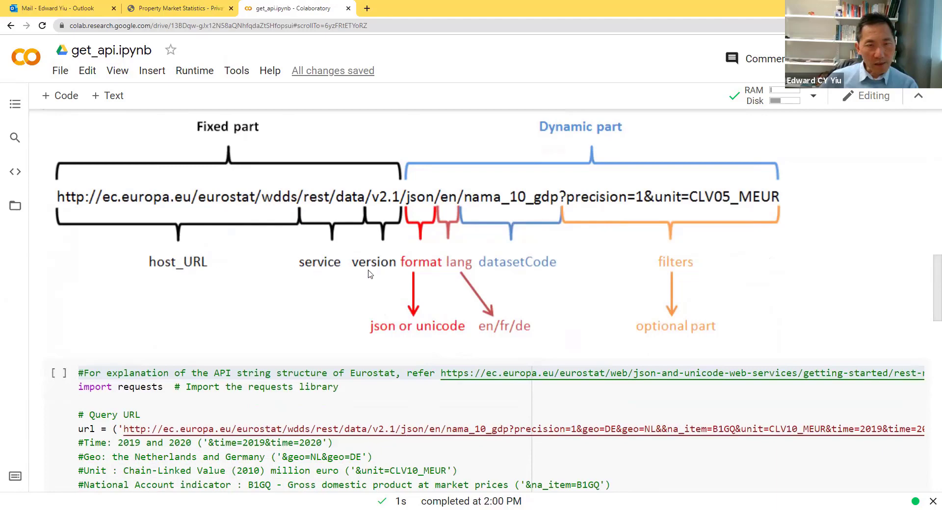
pyautogui.moveTo(253, 162)
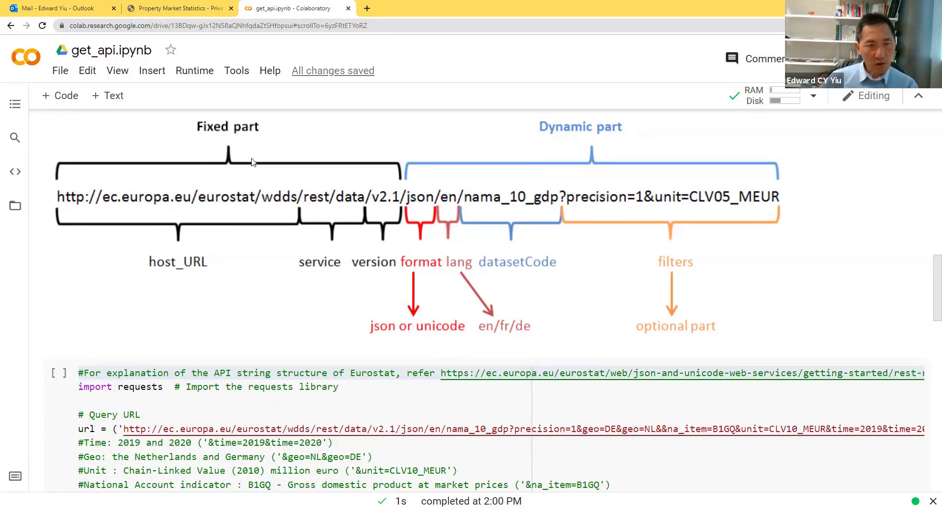
pyautogui.moveTo(161, 261)
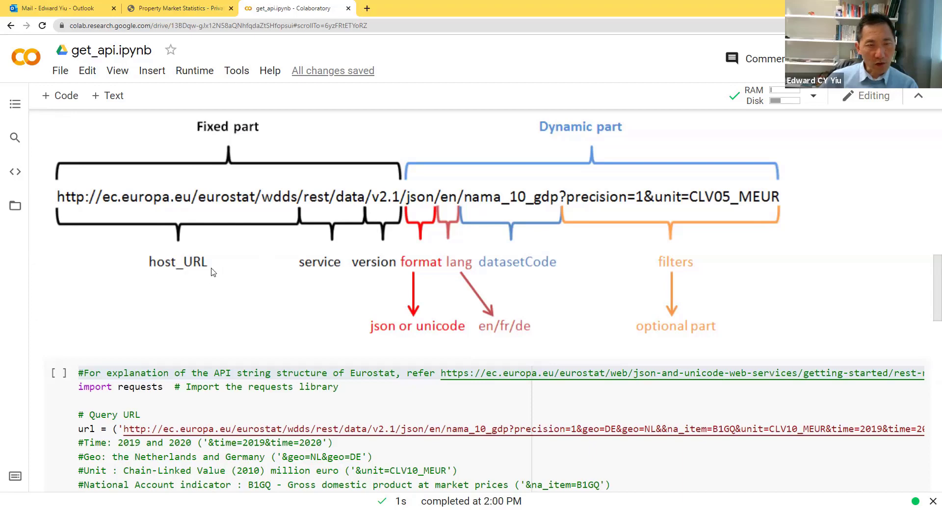
pyautogui.moveTo(218, 206)
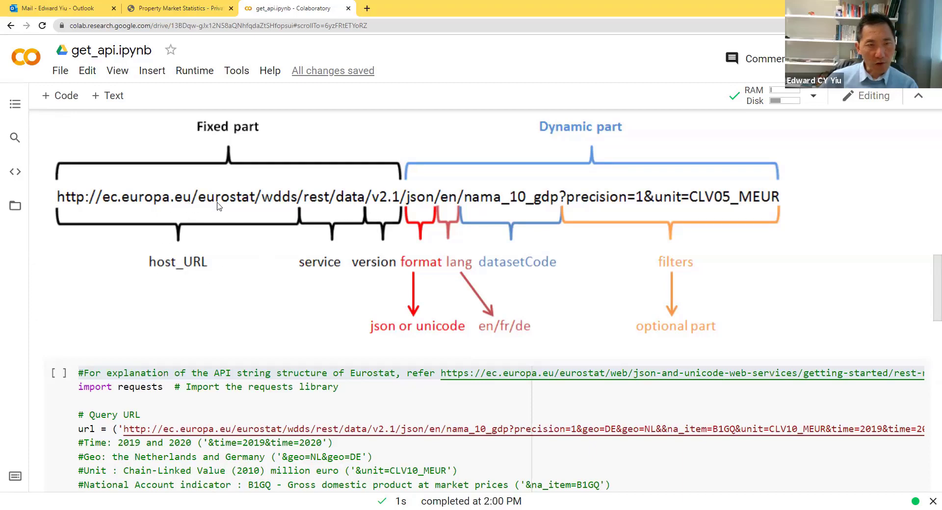
pyautogui.moveTo(338, 233)
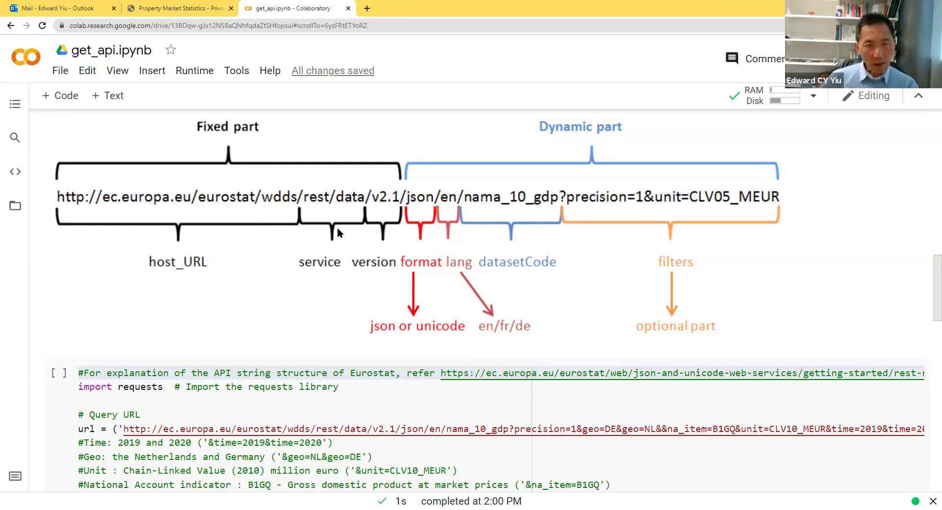
pyautogui.moveTo(312, 210)
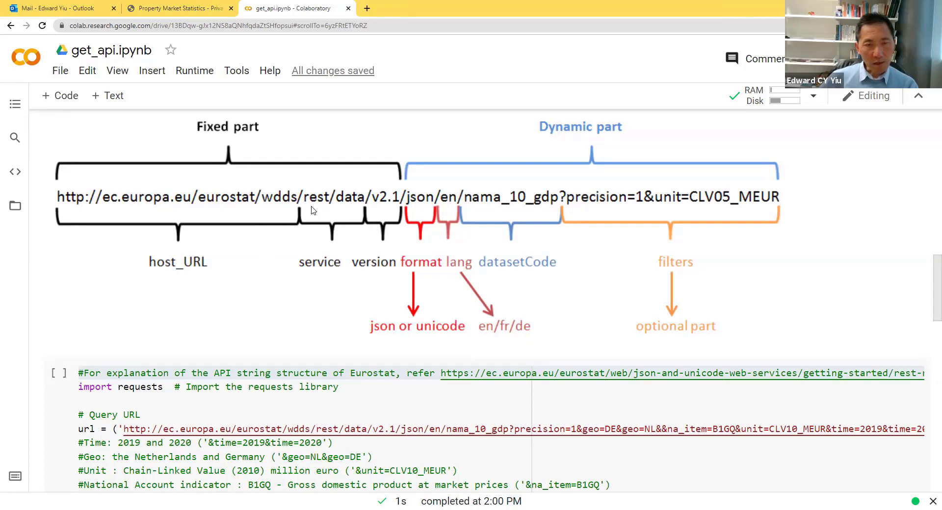
pyautogui.moveTo(323, 207)
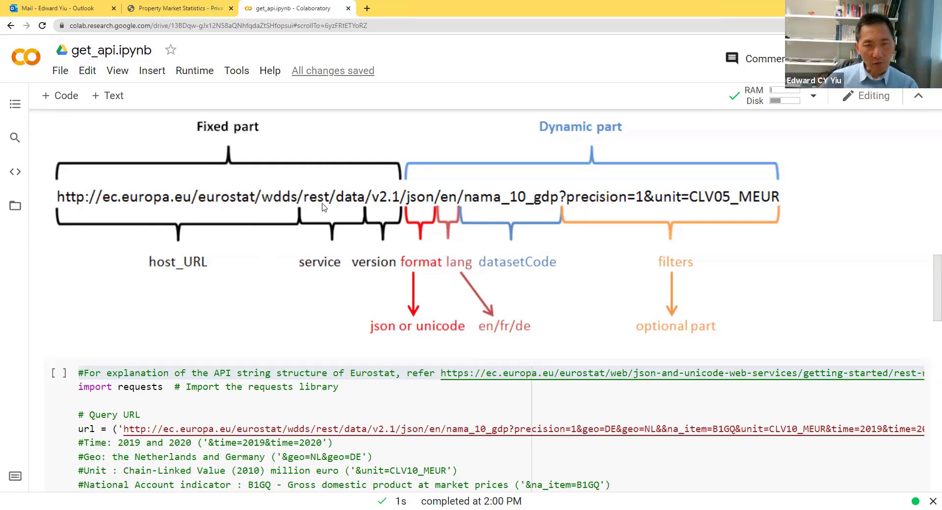
pyautogui.moveTo(358, 211)
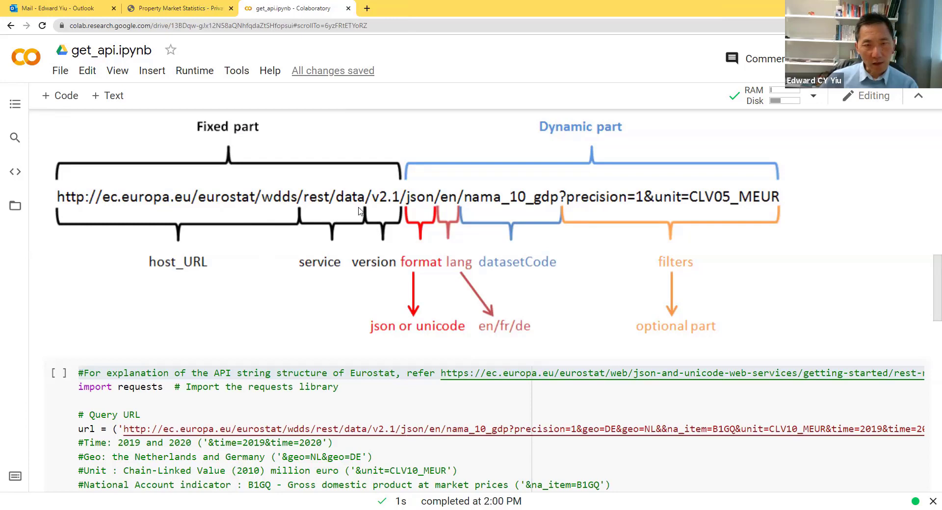
pyautogui.moveTo(430, 274)
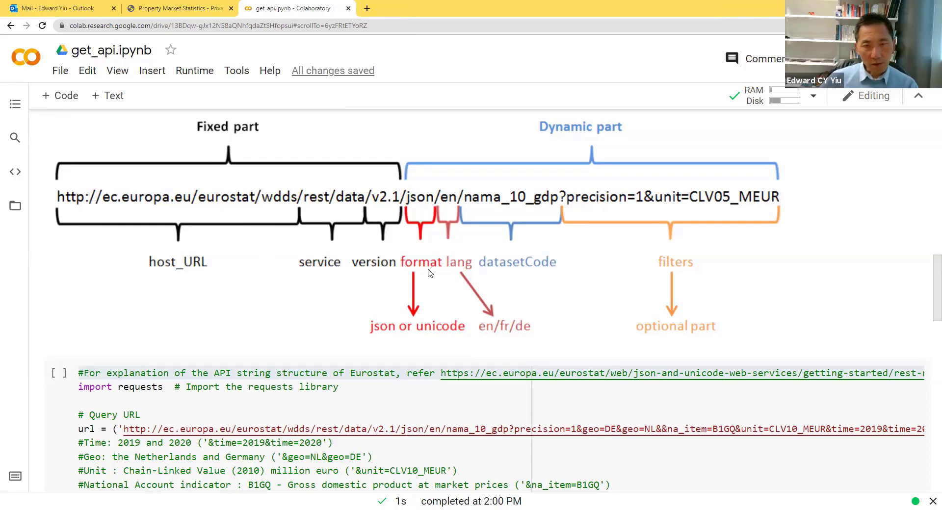
pyautogui.moveTo(790, 261)
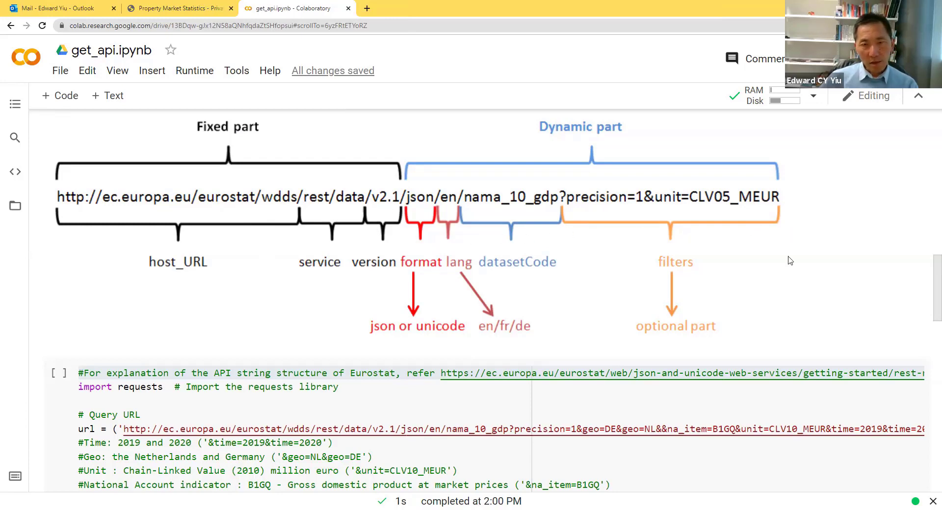
pyautogui.moveTo(421, 224)
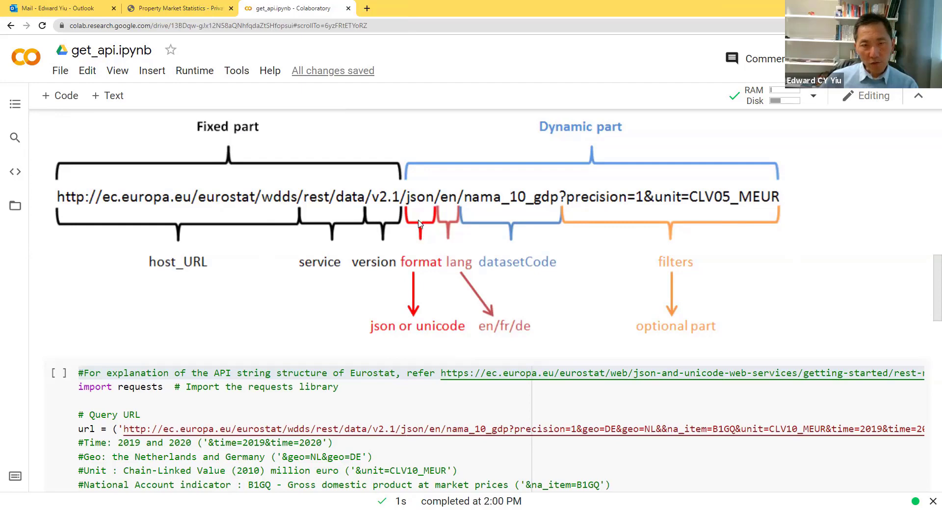
pyautogui.moveTo(445, 209)
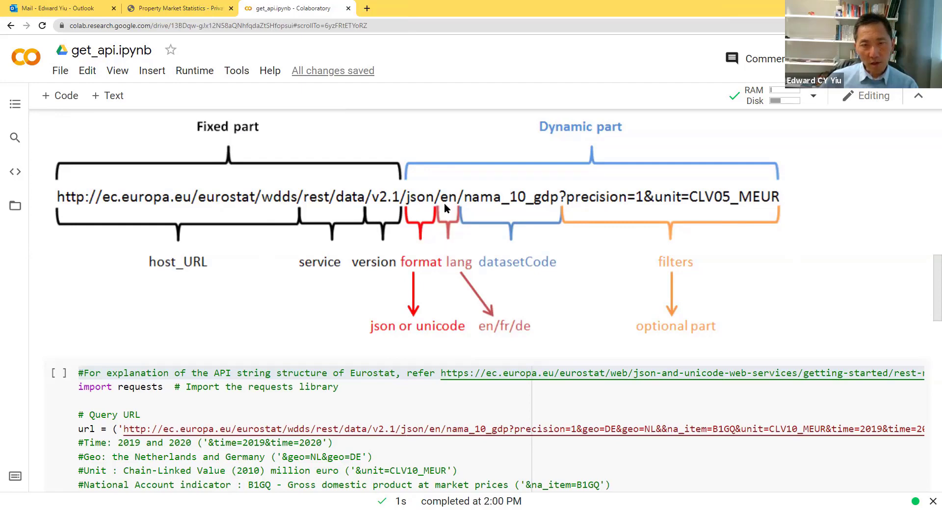
pyautogui.moveTo(475, 236)
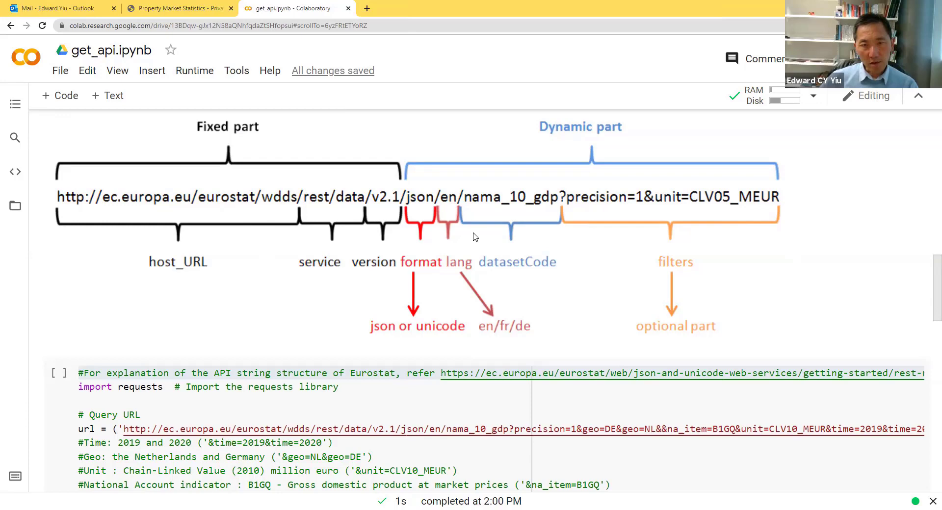
pyautogui.moveTo(472, 204)
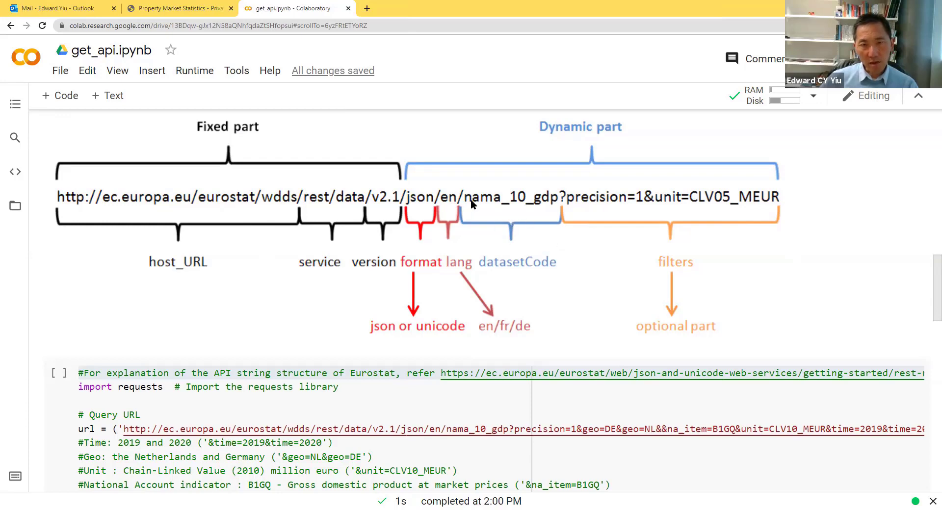
pyautogui.moveTo(490, 221)
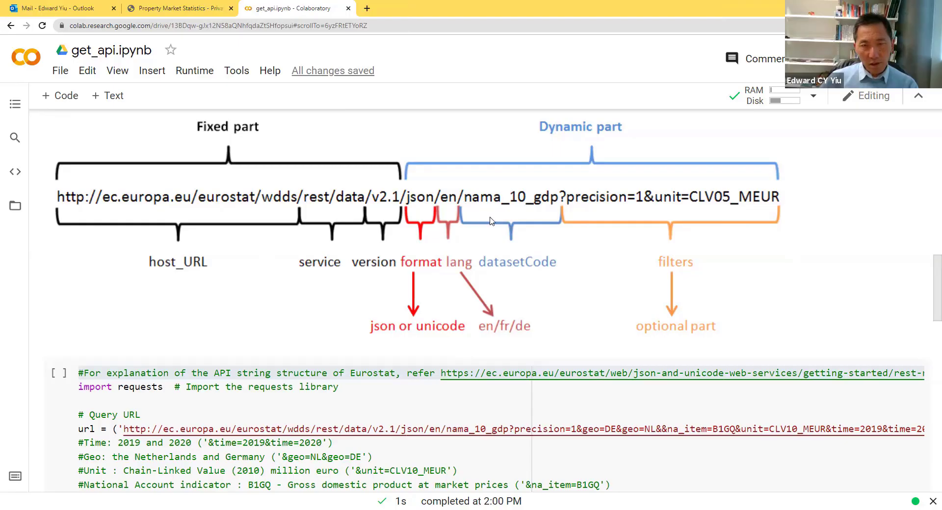
pyautogui.moveTo(620, 206)
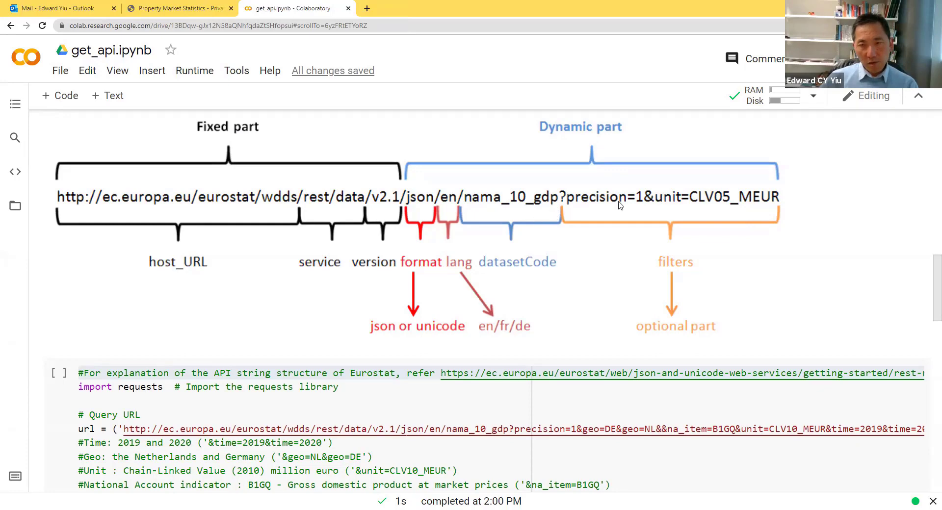
pyautogui.moveTo(646, 209)
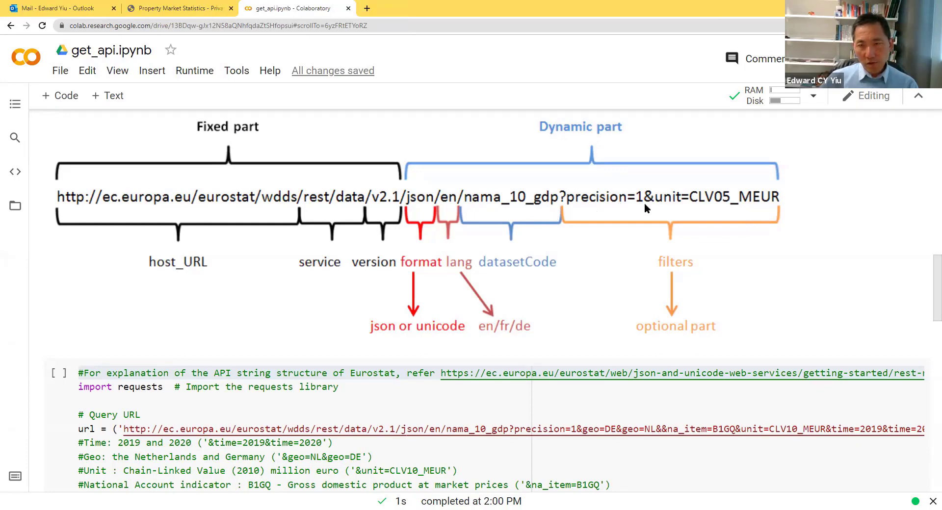
pyautogui.moveTo(681, 209)
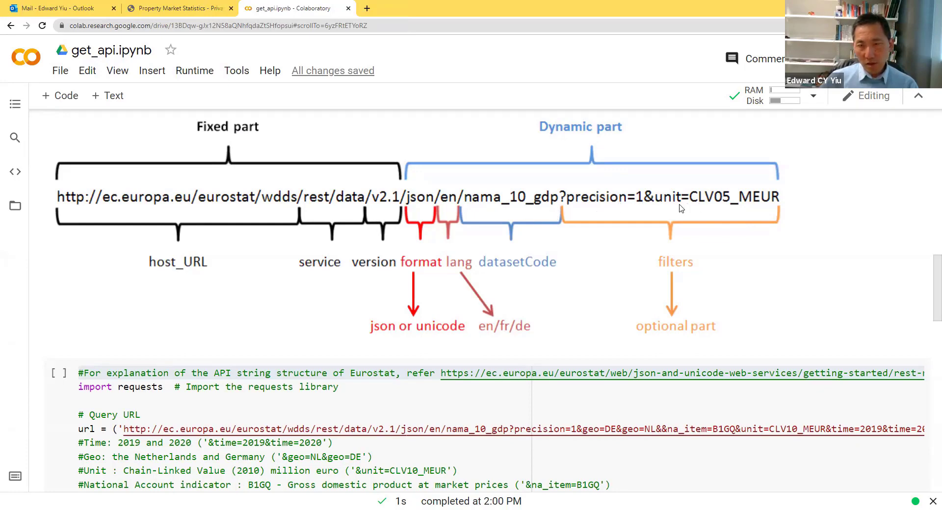
pyautogui.moveTo(699, 211)
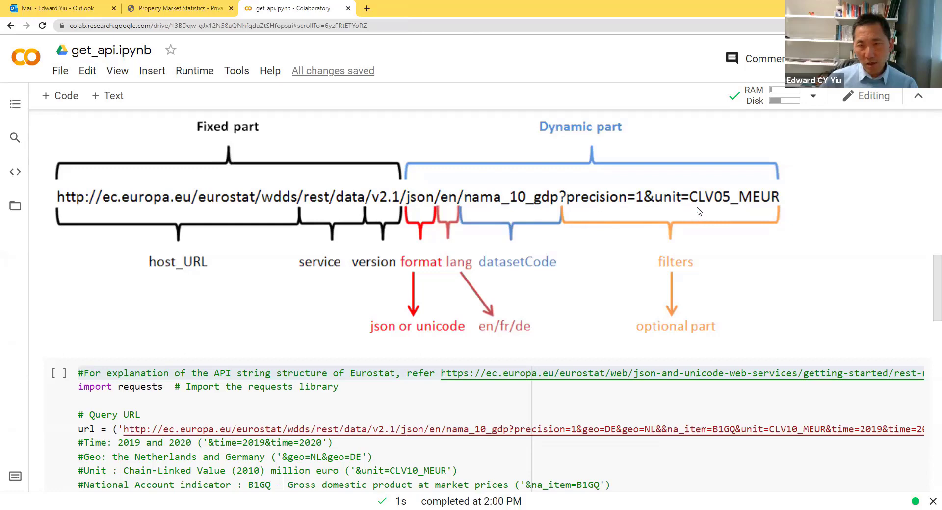
pyautogui.moveTo(708, 207)
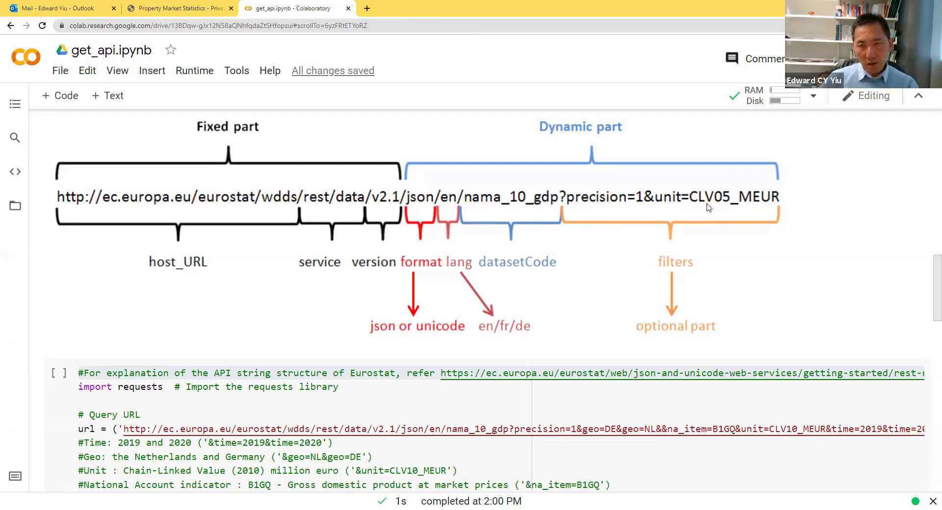
pyautogui.moveTo(737, 250)
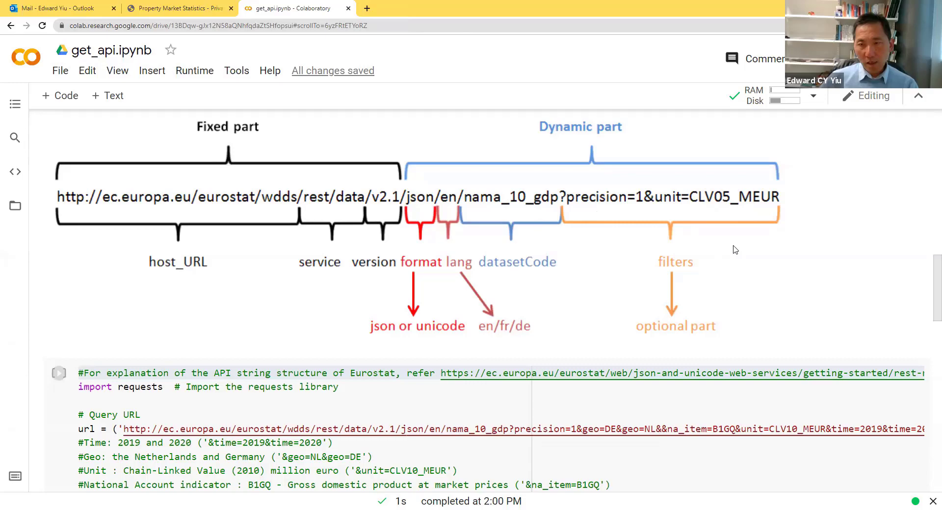
pyautogui.scroll(-3)
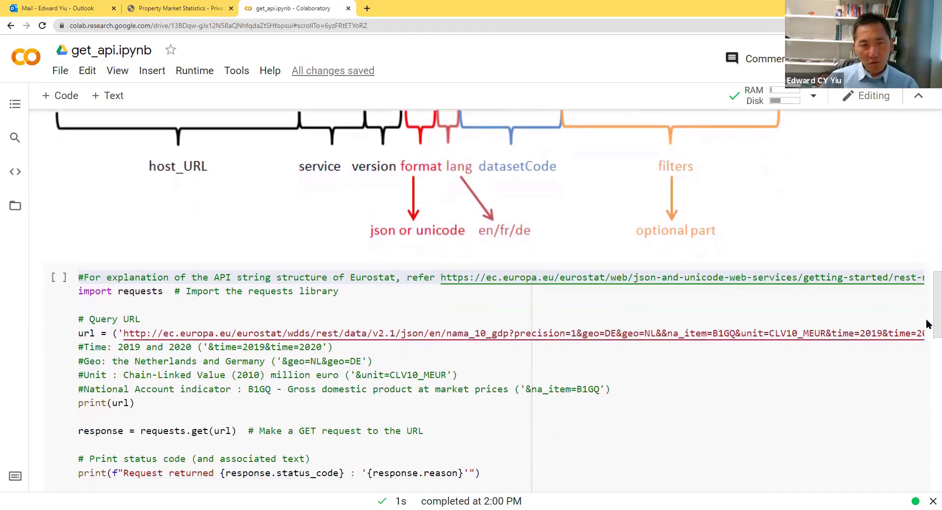
pyautogui.scroll(-3)
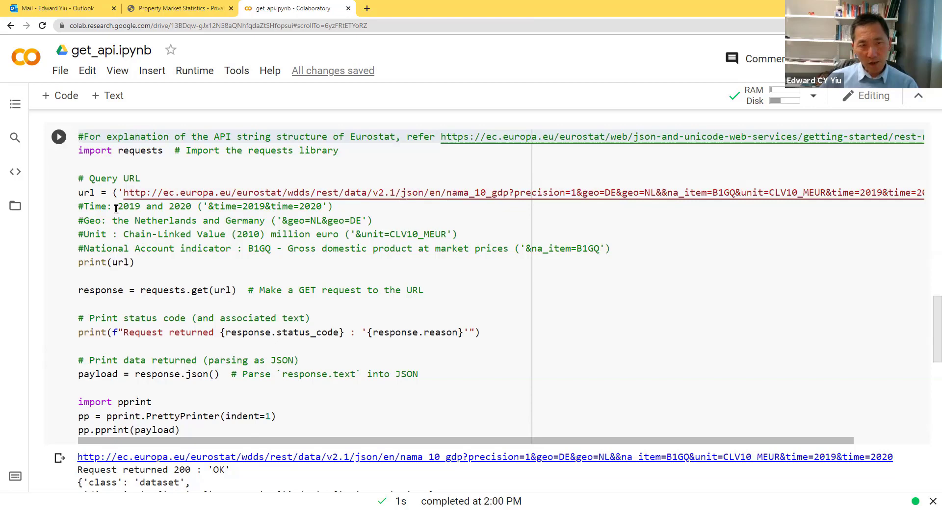
pyautogui.doubleClick(120, 220)
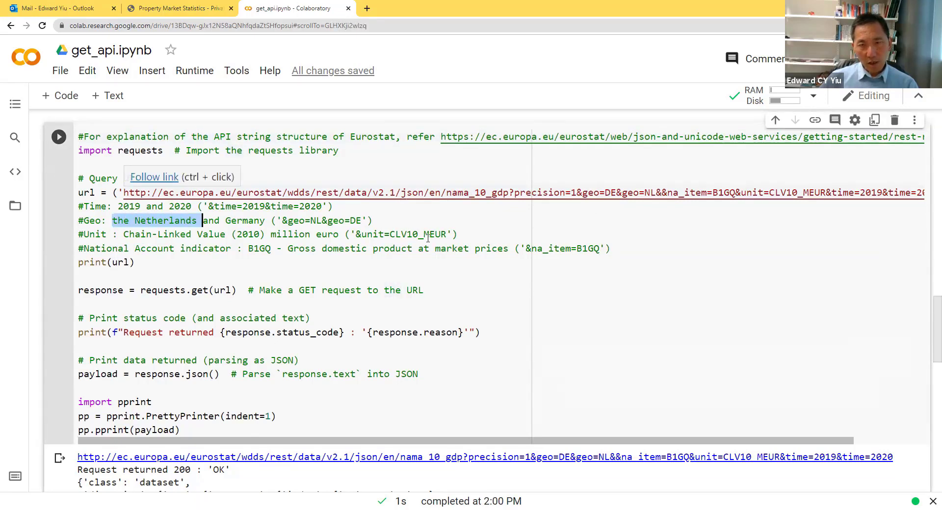
pyautogui.moveTo(606, 213)
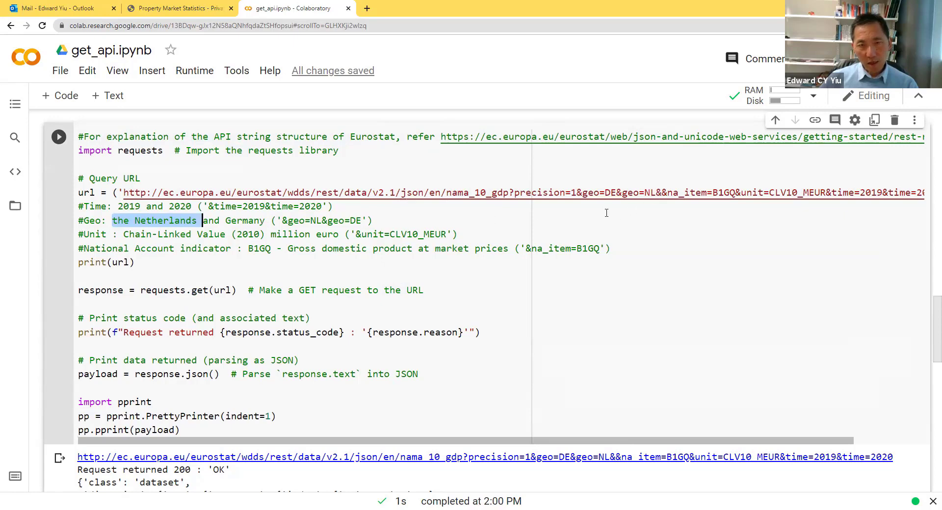
pyautogui.moveTo(682, 194)
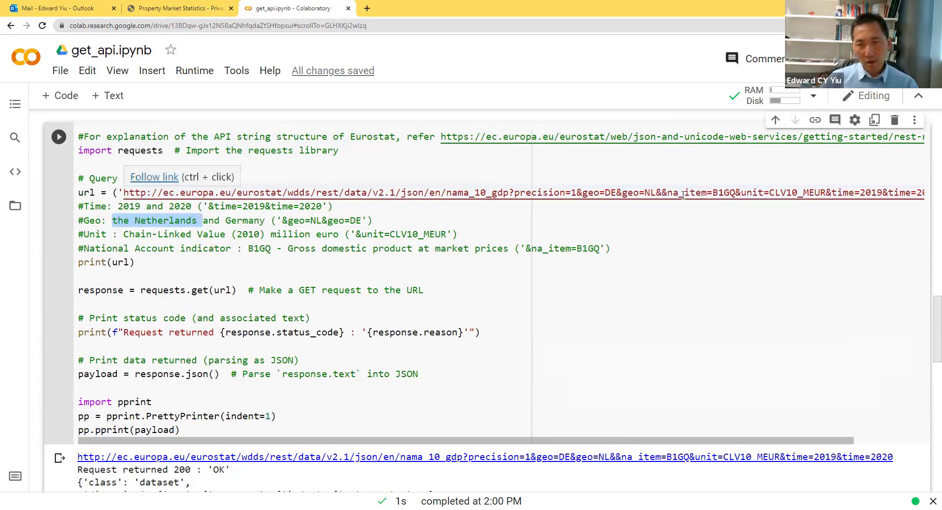
pyautogui.moveTo(706, 200)
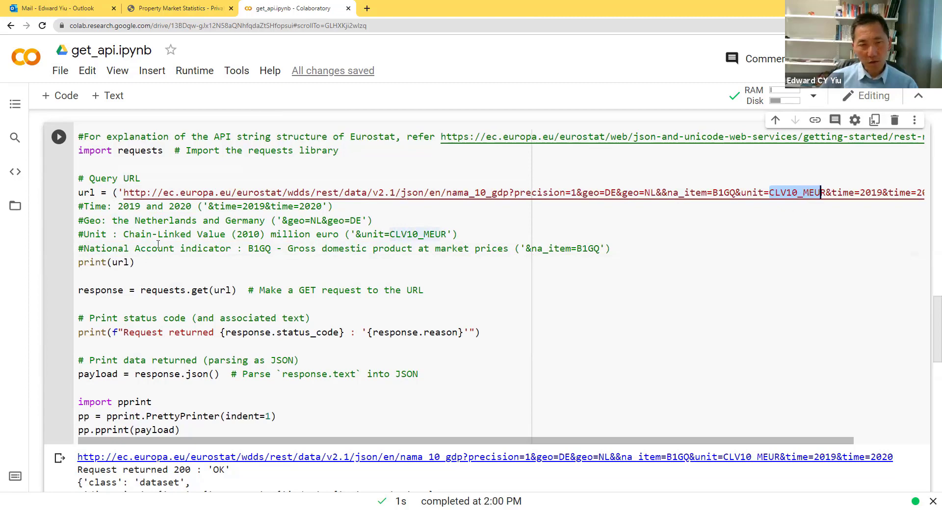
pyautogui.moveTo(168, 284)
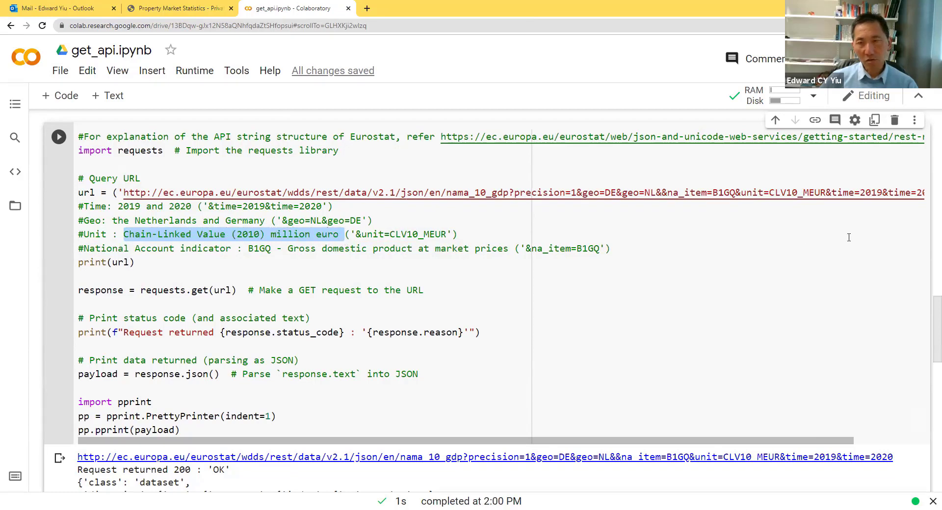
pyautogui.click(840, 193)
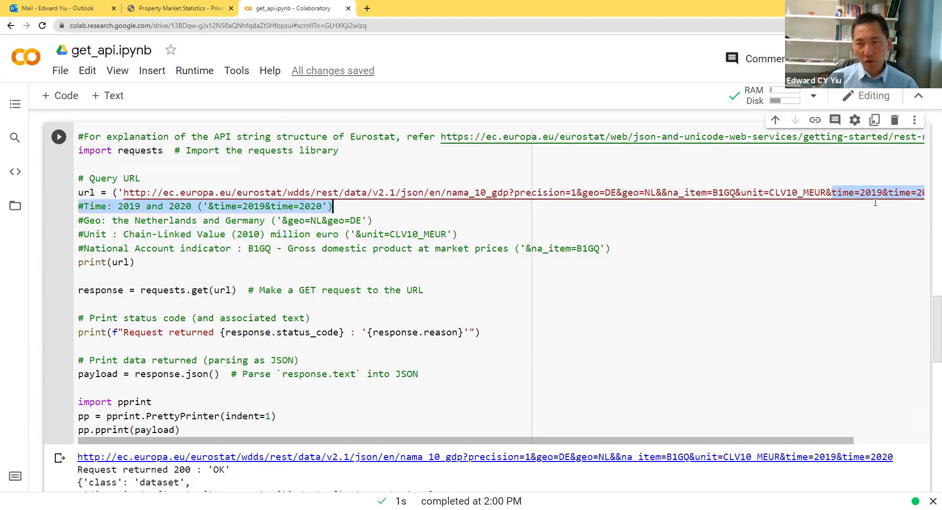
pyautogui.moveTo(269, 259)
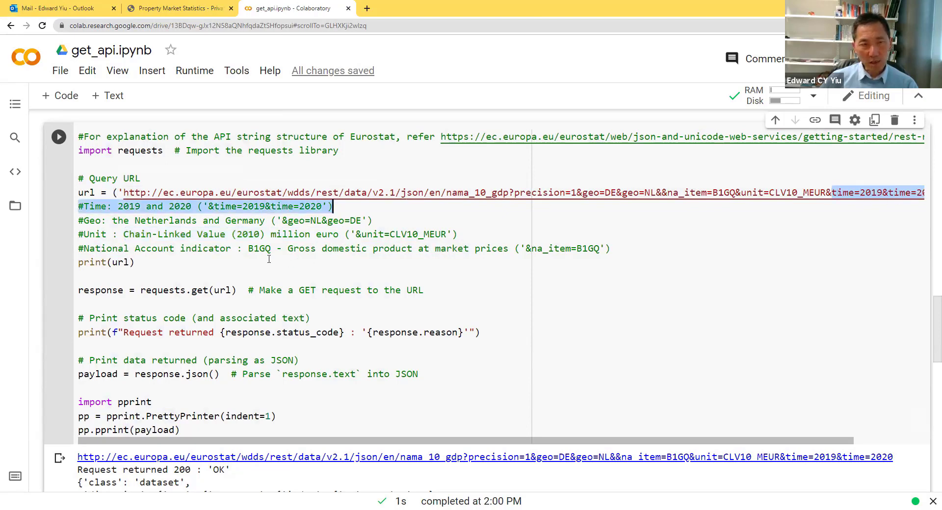
pyautogui.click(119, 206)
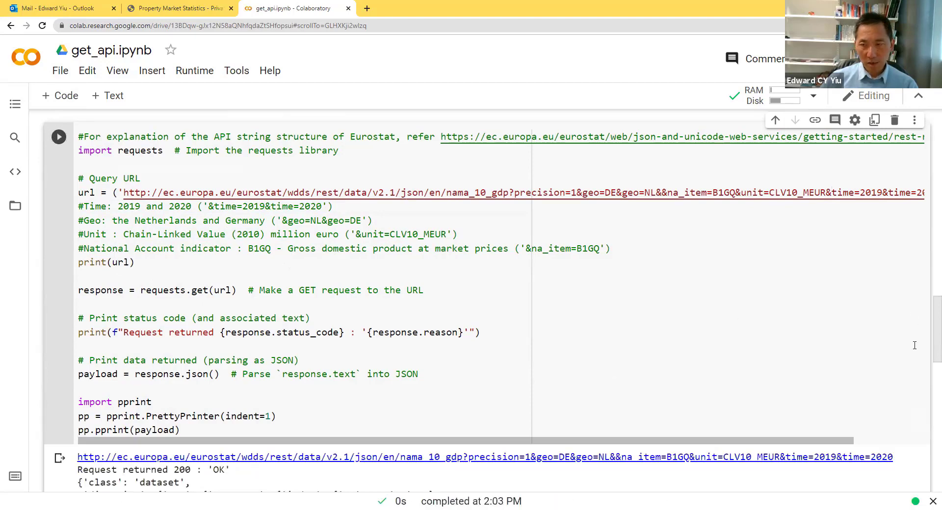
pyautogui.scroll(-3)
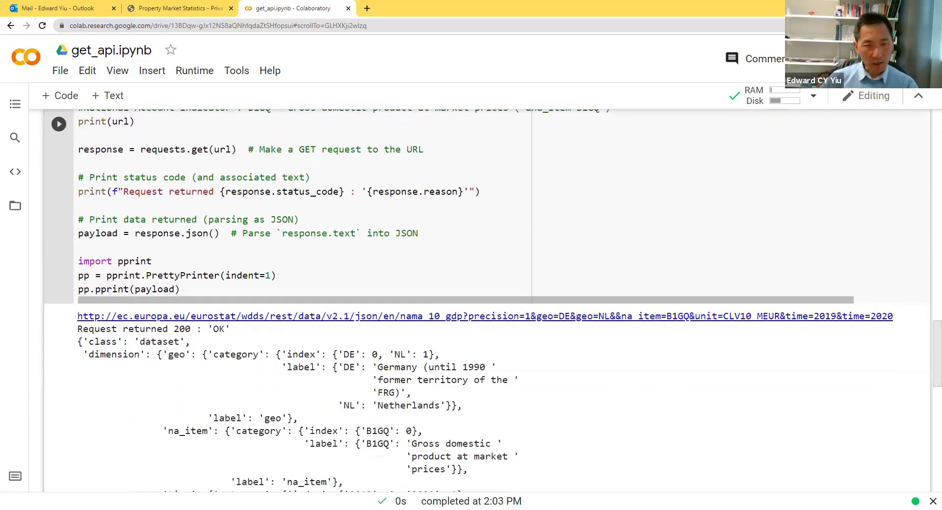
pyautogui.scroll(-3)
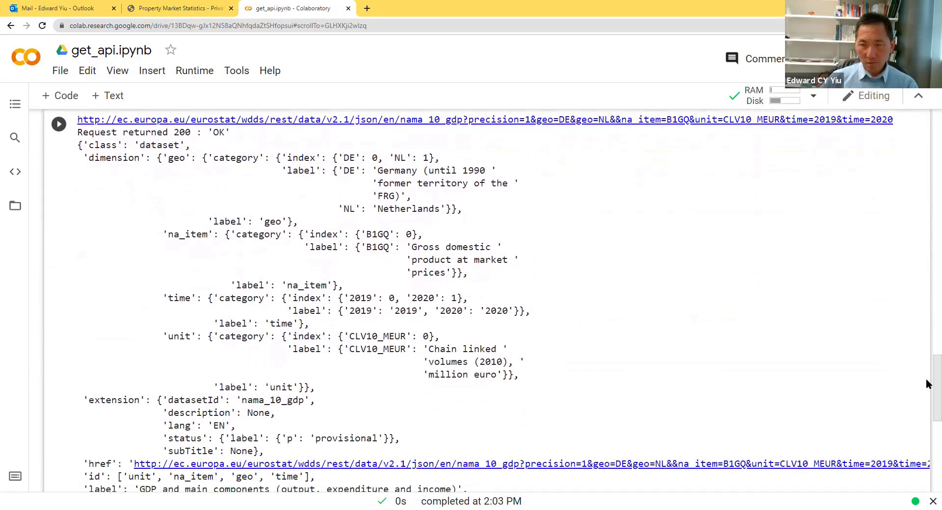
pyautogui.scroll(-3)
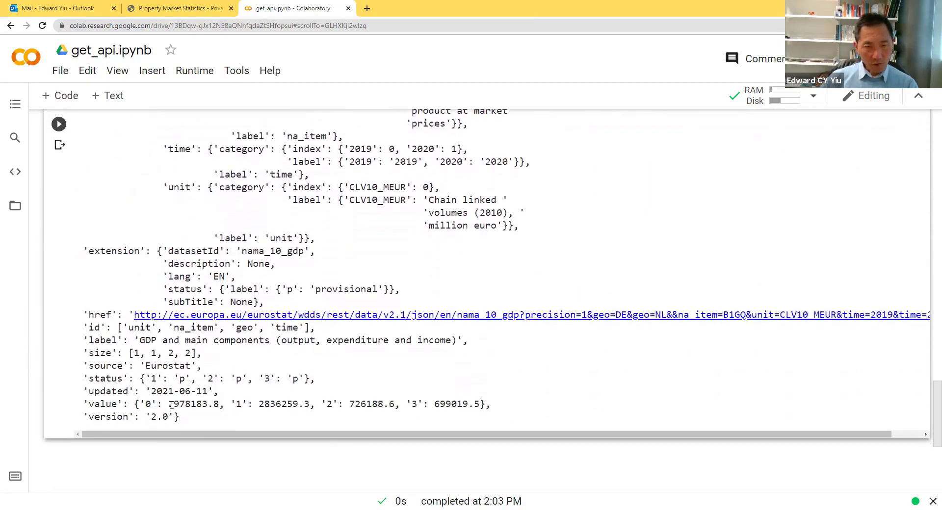
pyautogui.doubleClick(192, 404)
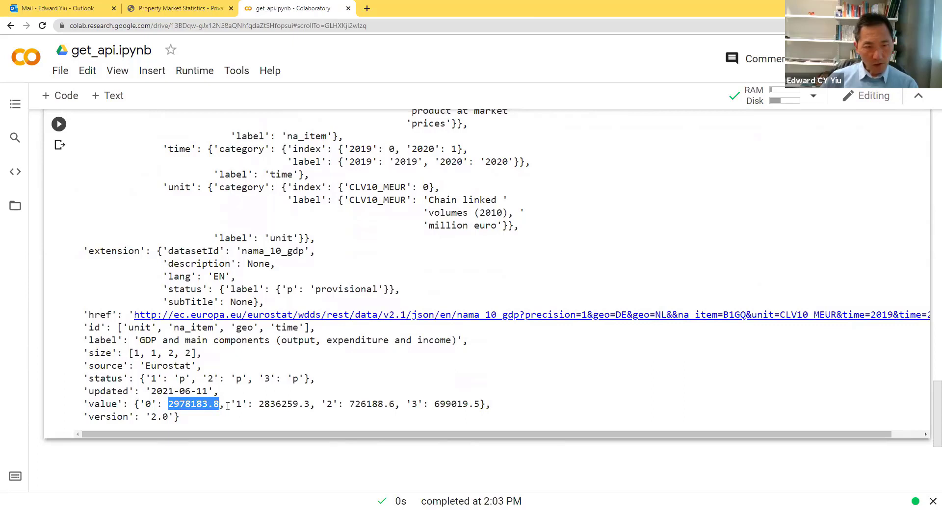
pyautogui.doubleClick(282, 405)
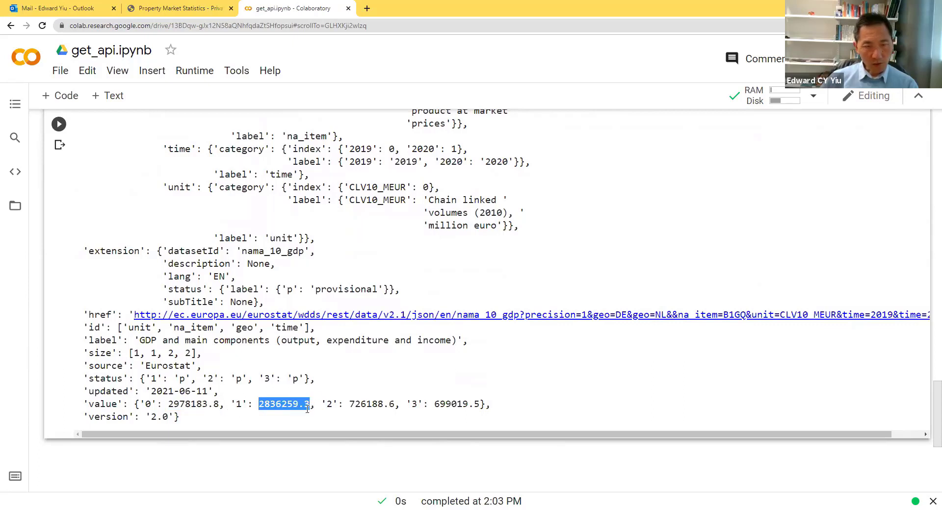
pyautogui.doubleClick(373, 404)
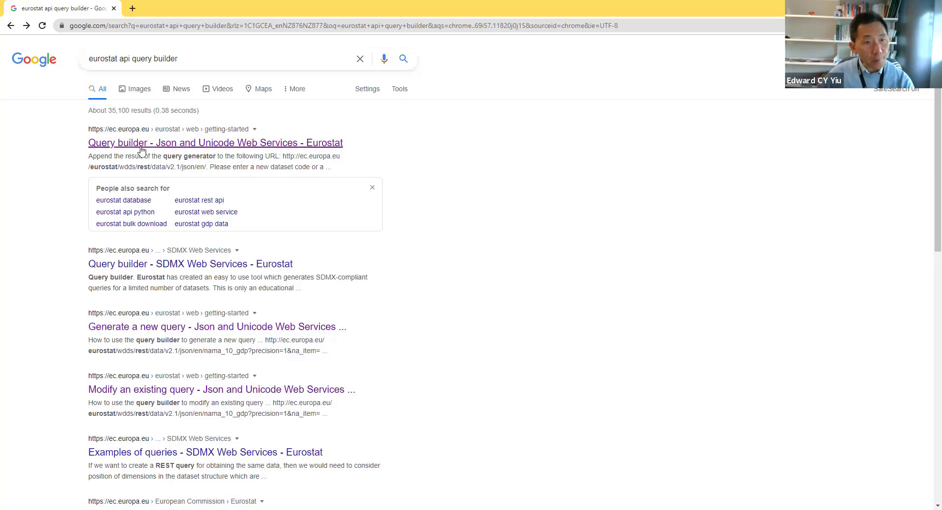
pyautogui.moveTo(352, 153)
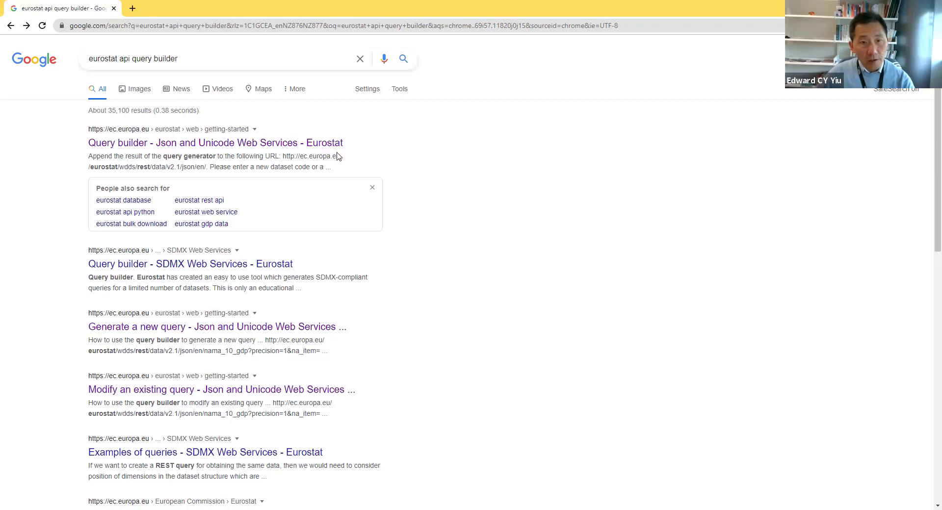
pyautogui.moveTo(193, 150)
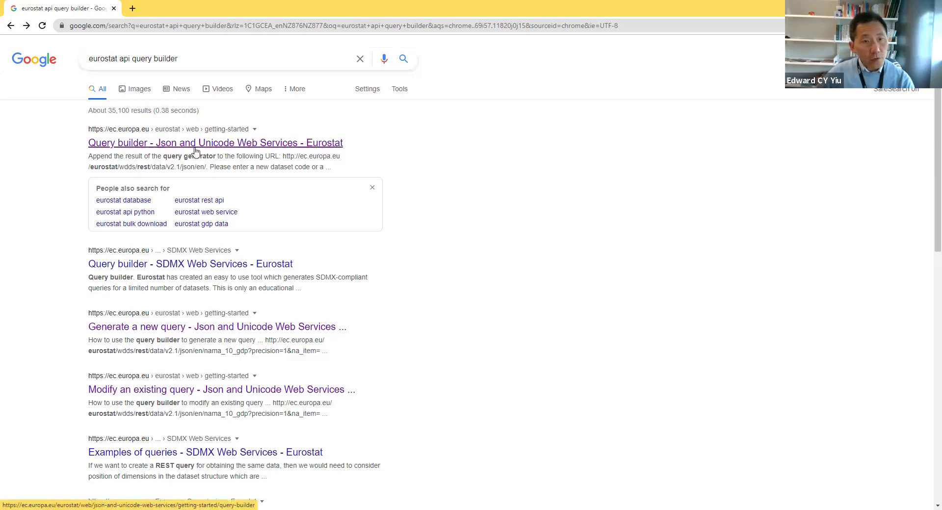
pyautogui.moveTo(102, 150)
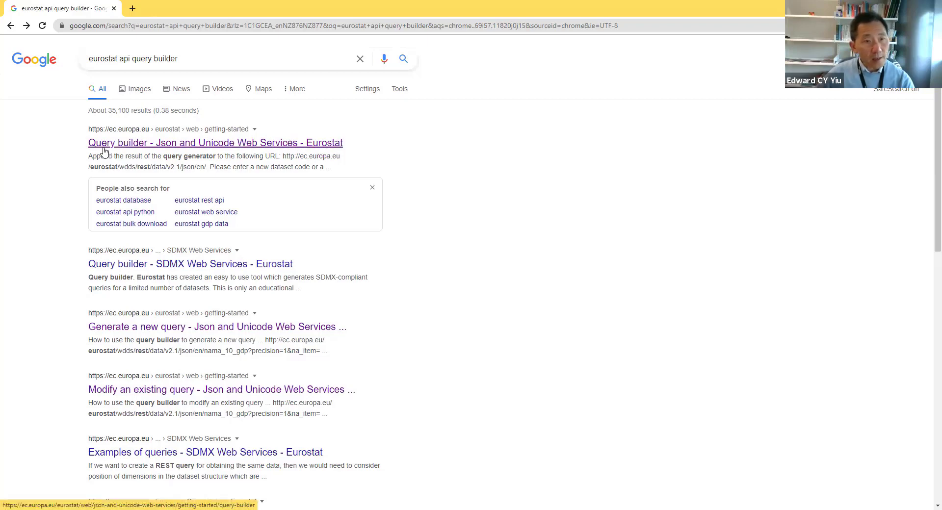
pyautogui.moveTo(207, 147)
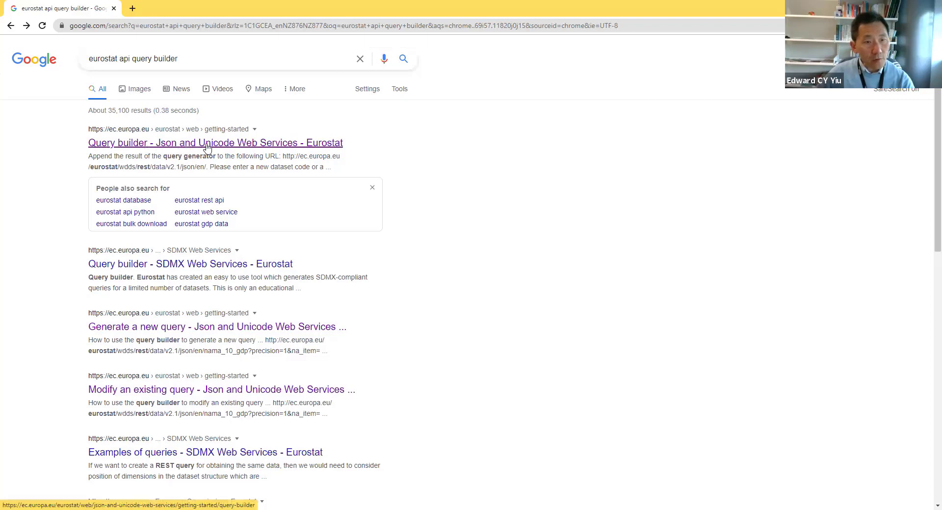
# Open the Eurostat 'Query builder - Json and Unicode Web Services' search result
pyautogui.click(215, 142)
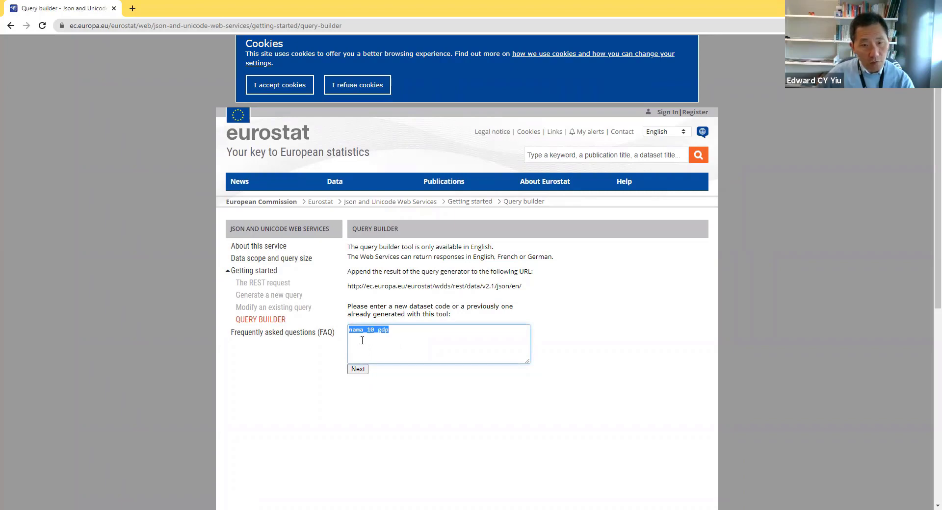
pyautogui.moveTo(277, 286)
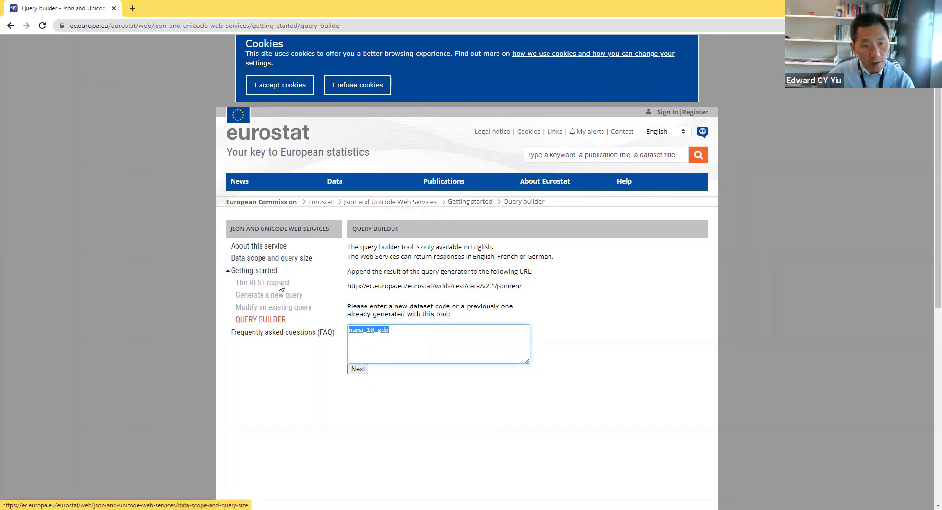
pyautogui.moveTo(271, 258)
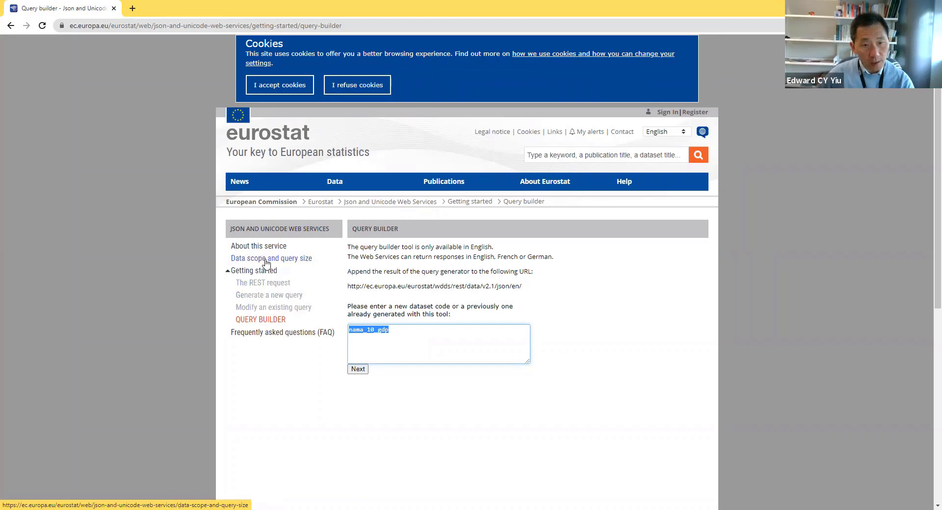
pyautogui.click(271, 258)
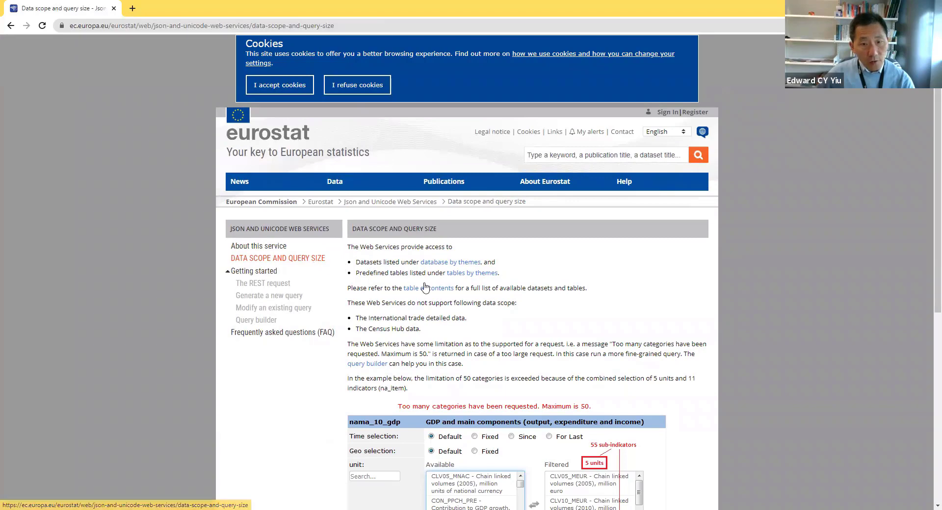
pyautogui.moveTo(428, 288)
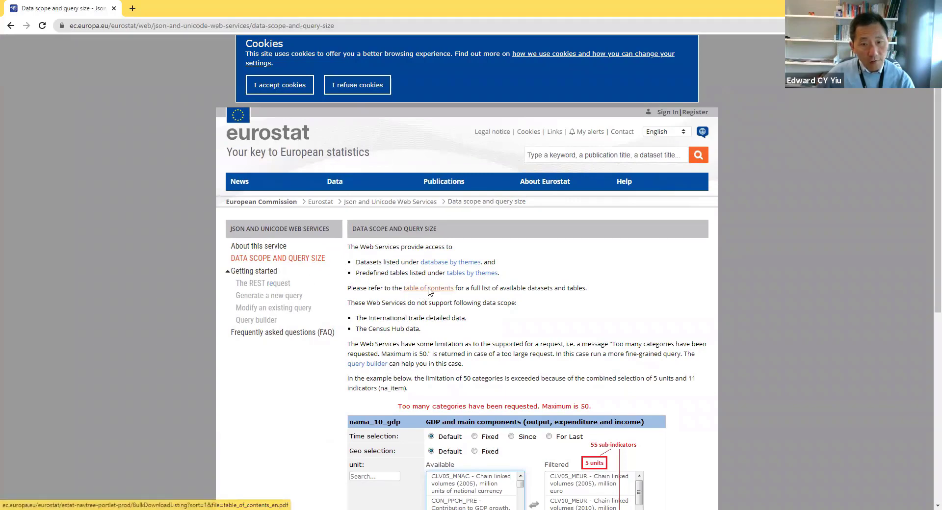
pyautogui.moveTo(480, 292)
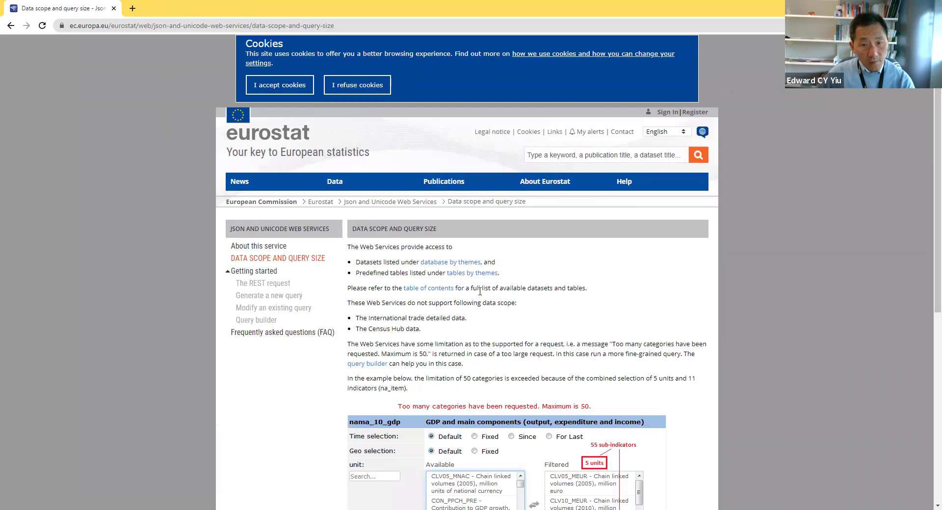
pyautogui.moveTo(263, 282)
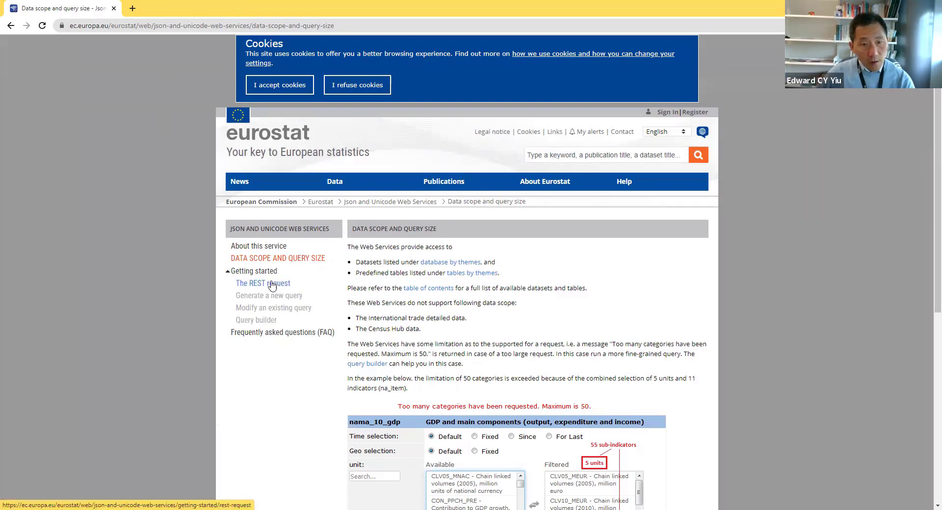
pyautogui.click(255, 320)
pyautogui.write('nama_10_gdp')
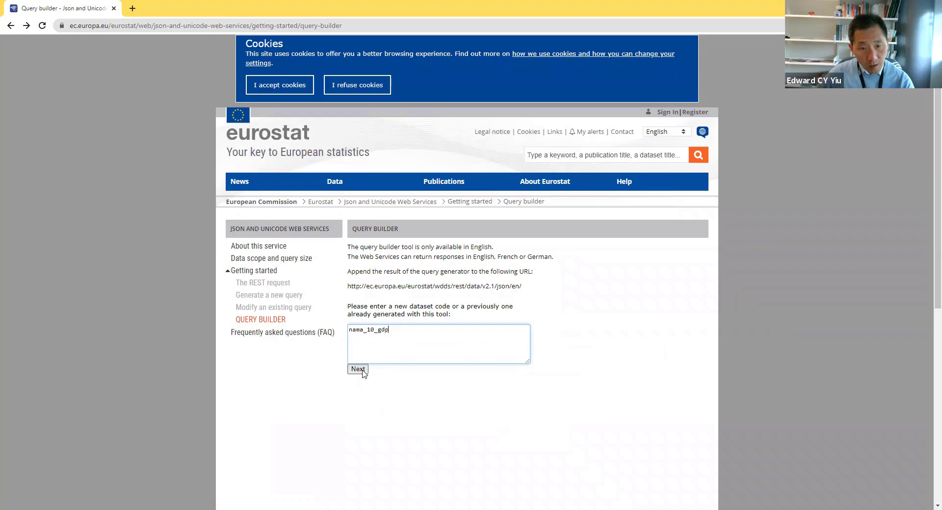
# Load the nama_10_gdp query form and set the time selection to Since 2001
pyautogui.click(357, 369)
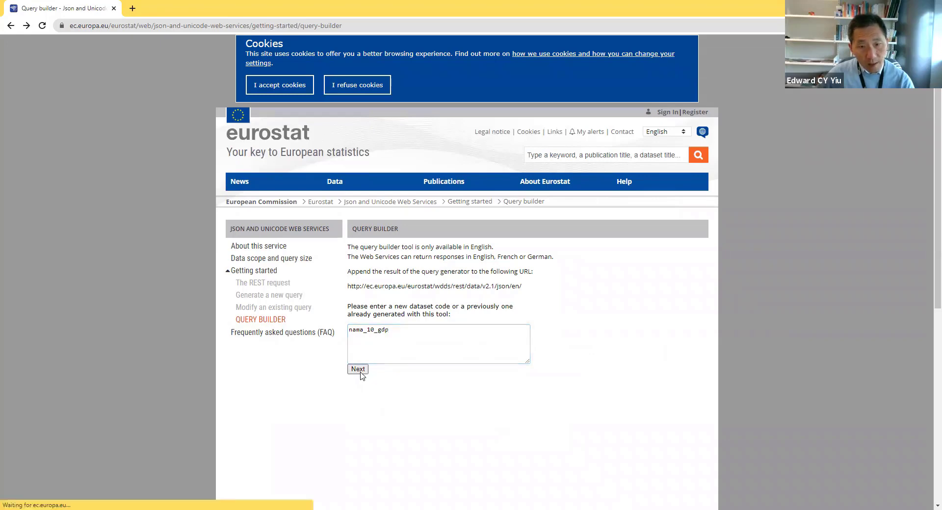
pyautogui.click(357, 369)
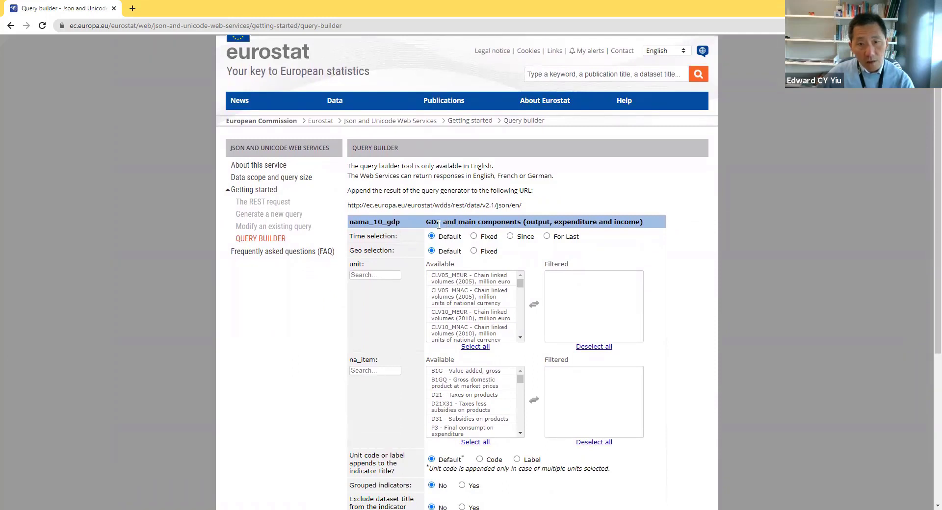
pyautogui.moveTo(515, 234)
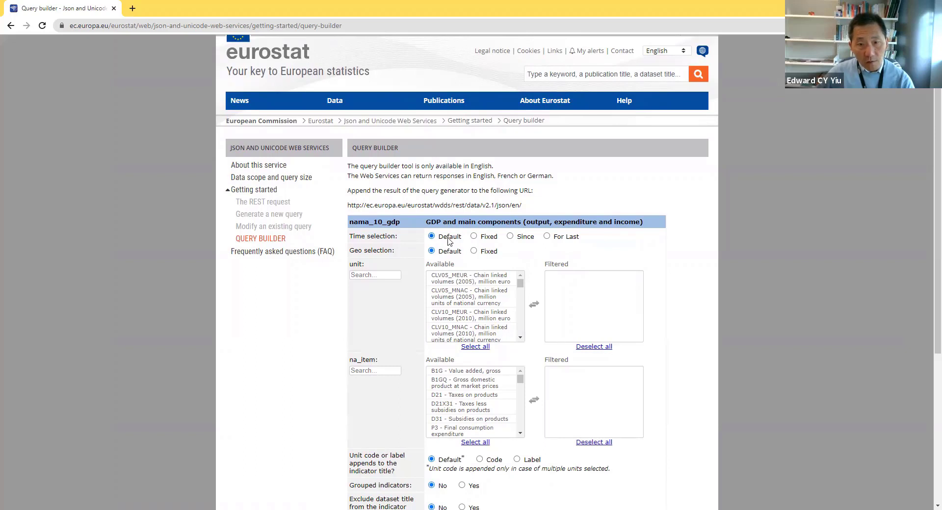
pyautogui.moveTo(490, 241)
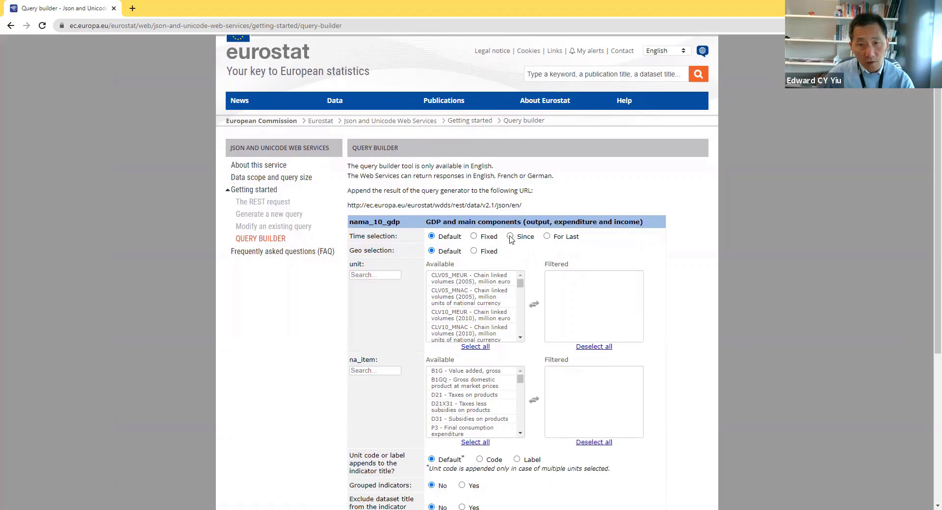
pyautogui.click(510, 237)
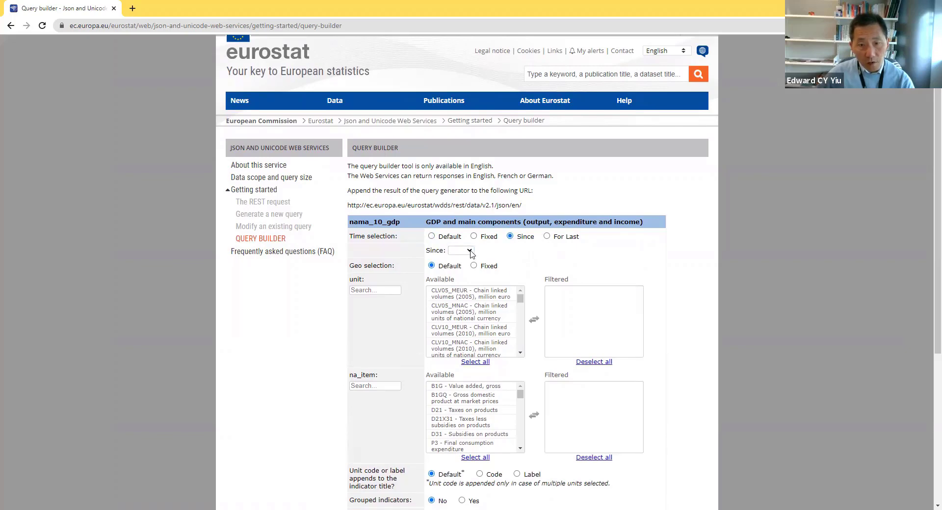
pyautogui.click(470, 251)
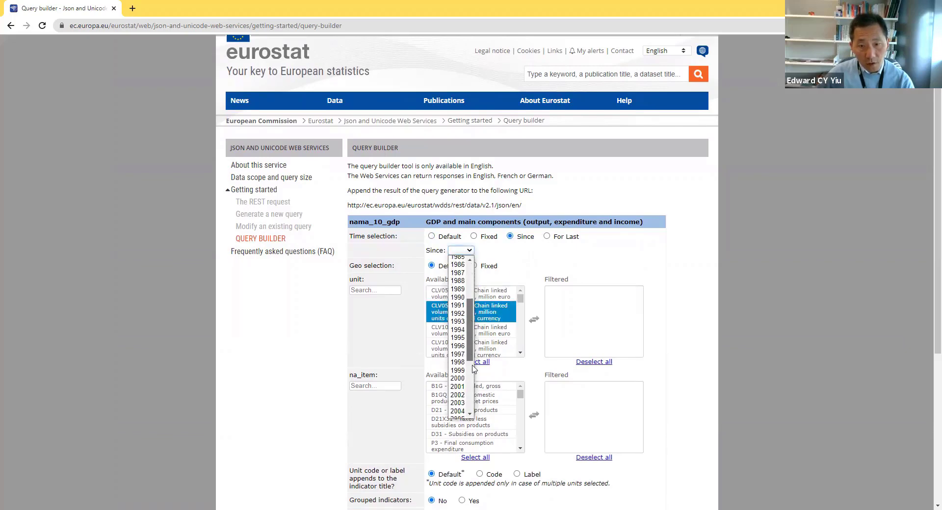
pyautogui.scroll(-3)
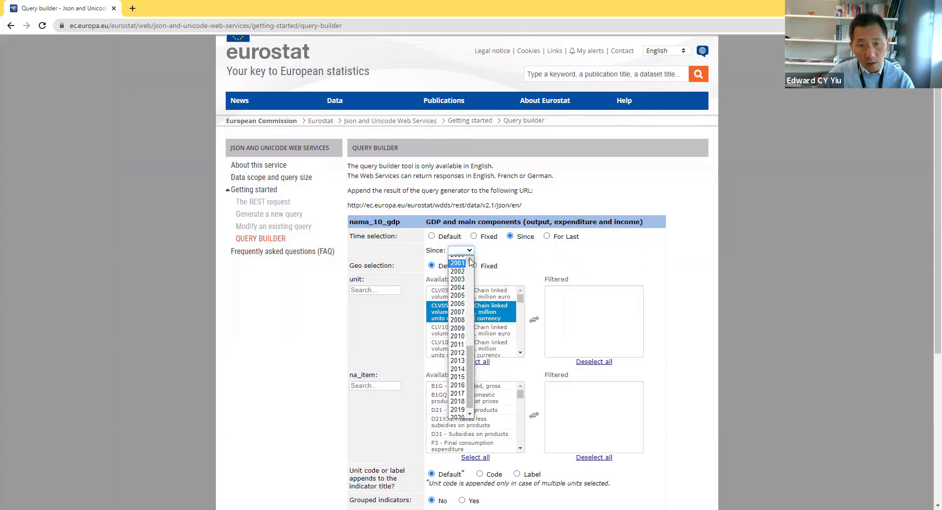
pyautogui.click(459, 263)
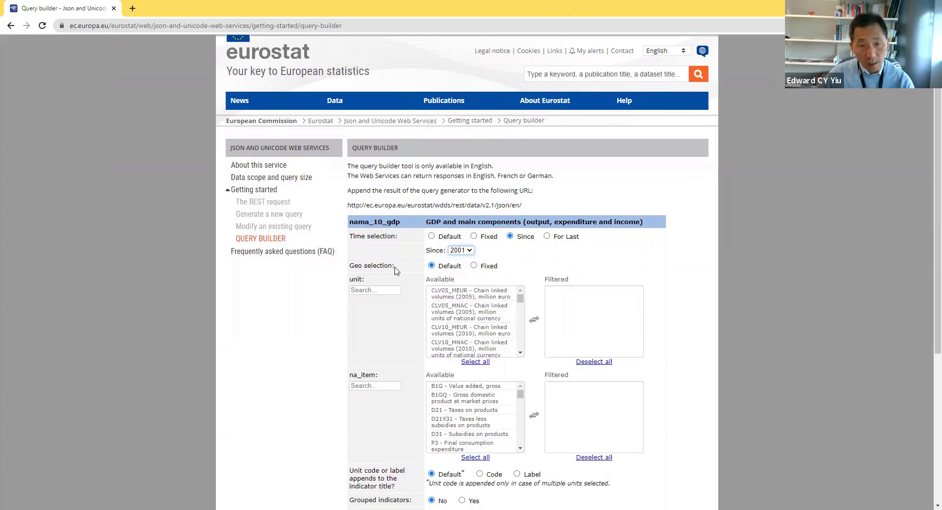
# Fix the Geo selection and filter it to Germany (DE) and France (FR)
pyautogui.click(474, 266)
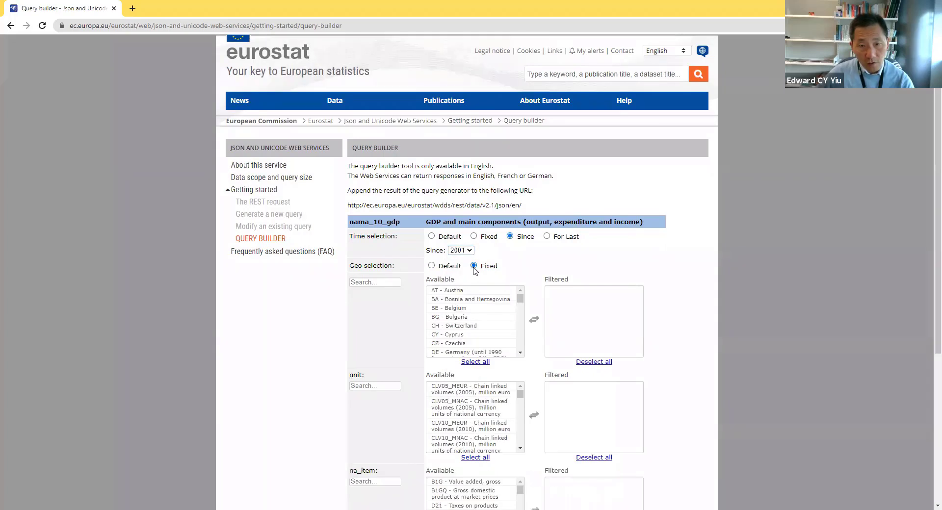
pyautogui.click(466, 317)
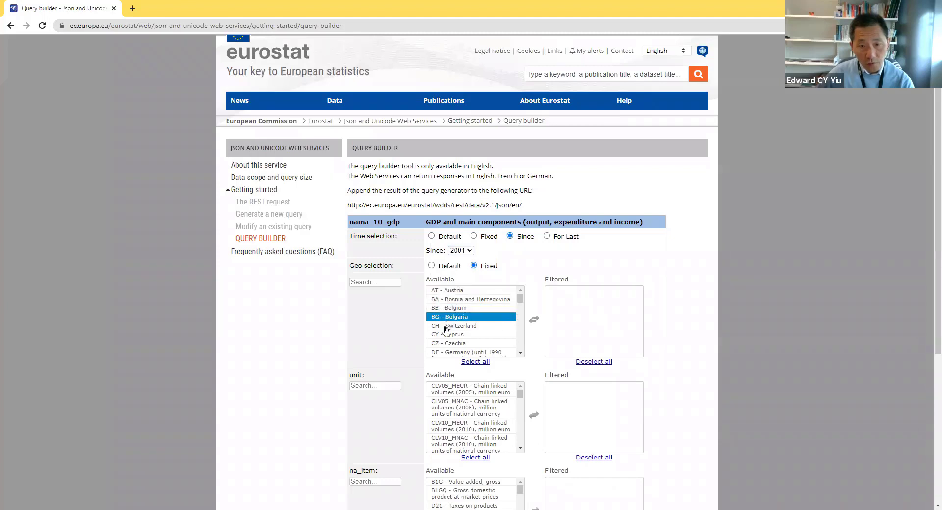
pyautogui.moveTo(513, 331)
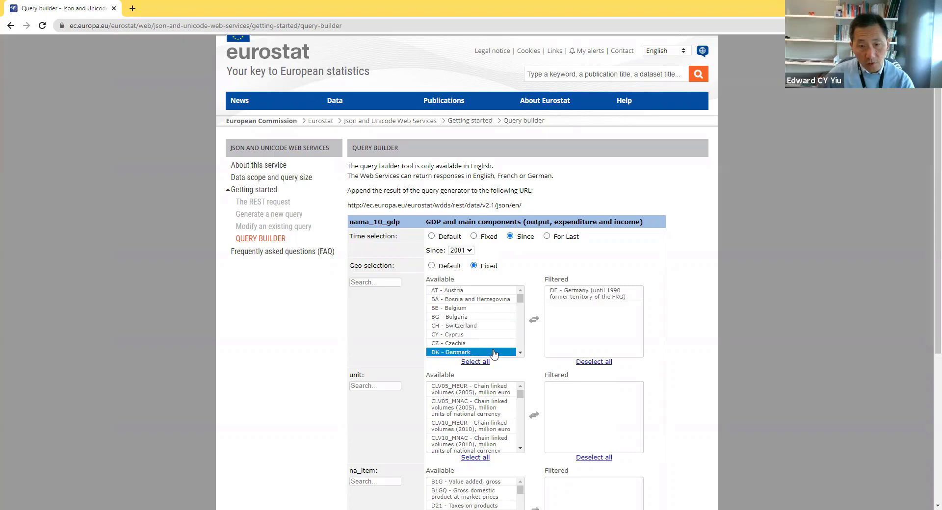
pyautogui.click(472, 325)
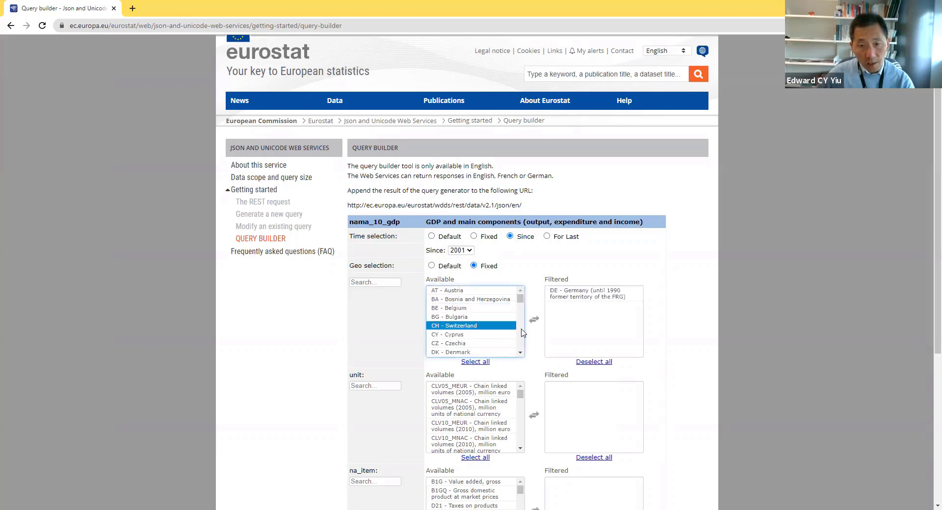
pyautogui.click(534, 319)
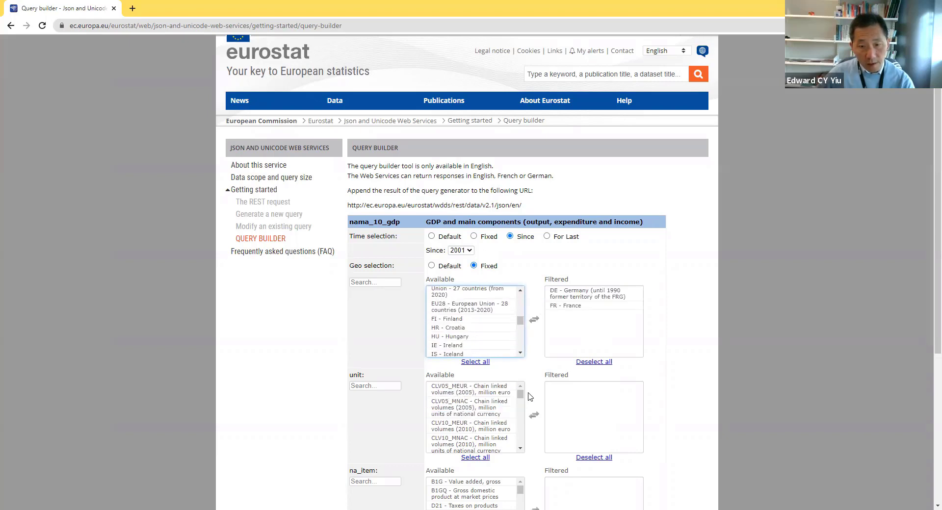
# Filter the unit to CLV10_MEUR, chain linked volumes (2010) in million euro
pyautogui.click(470, 408)
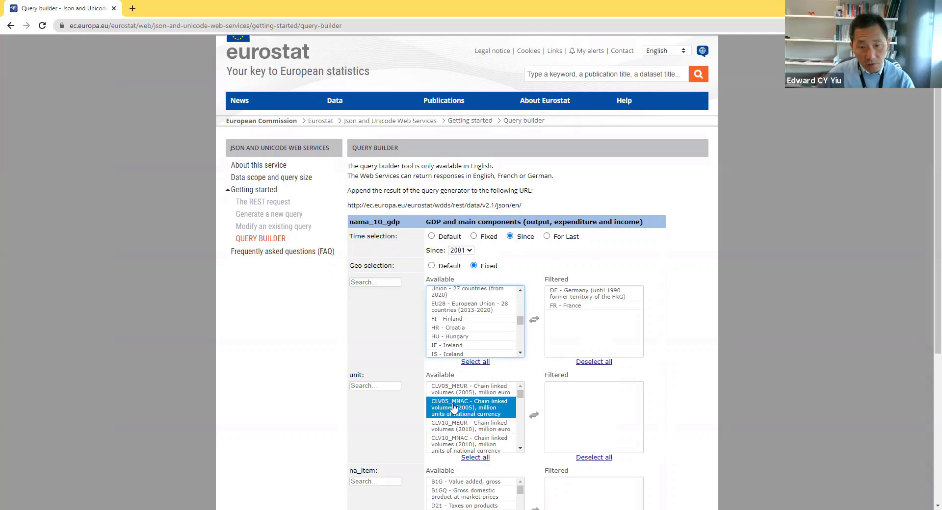
pyautogui.moveTo(493, 413)
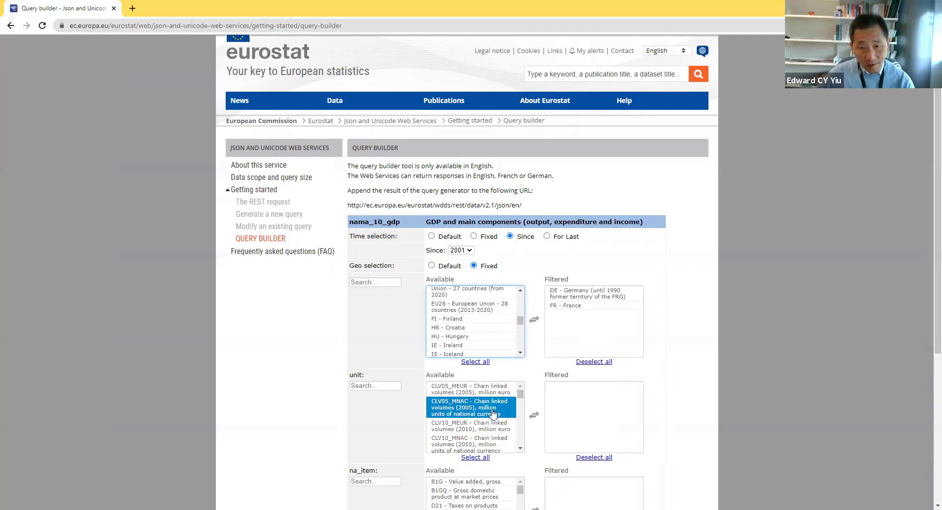
pyautogui.moveTo(492, 421)
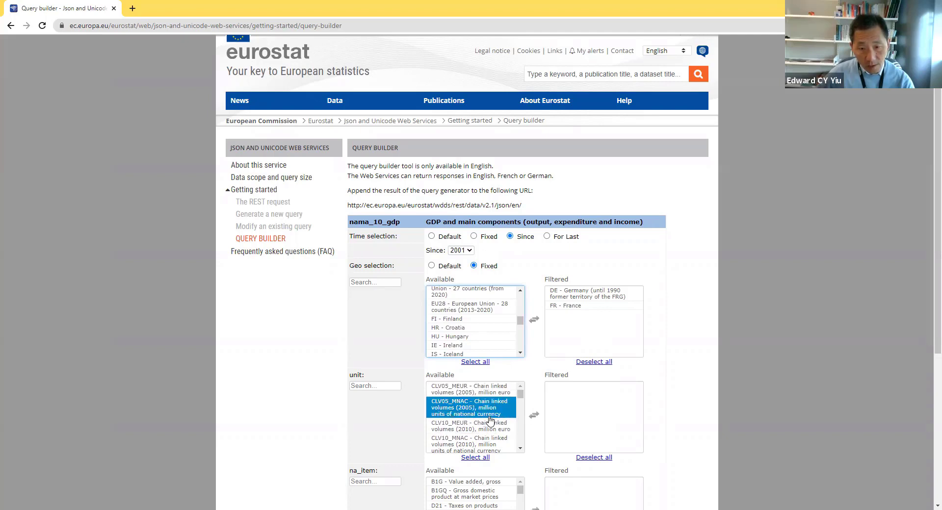
pyautogui.click(470, 426)
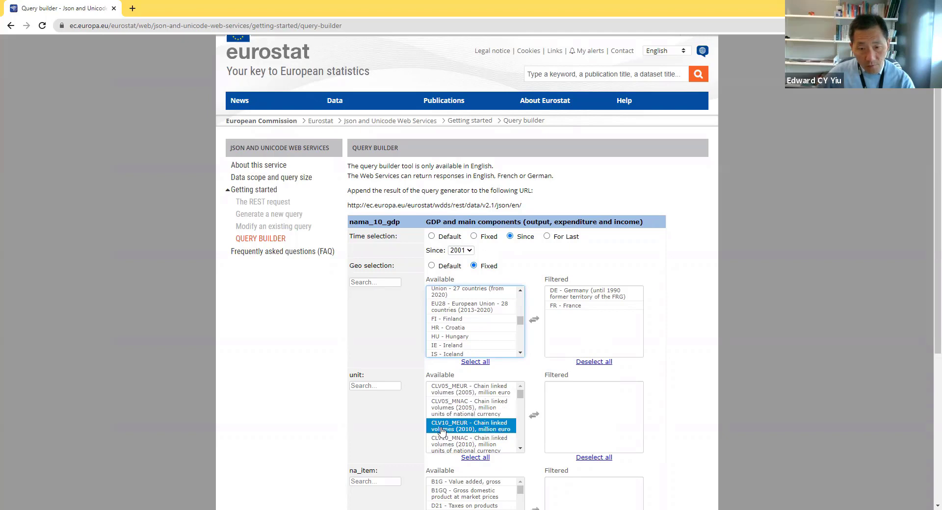
pyautogui.moveTo(452, 435)
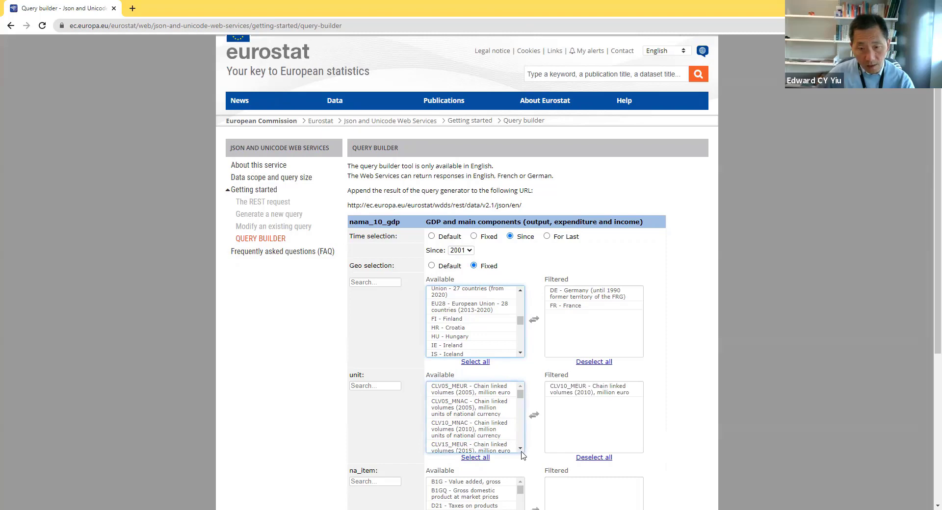
pyautogui.moveTo(928, 346)
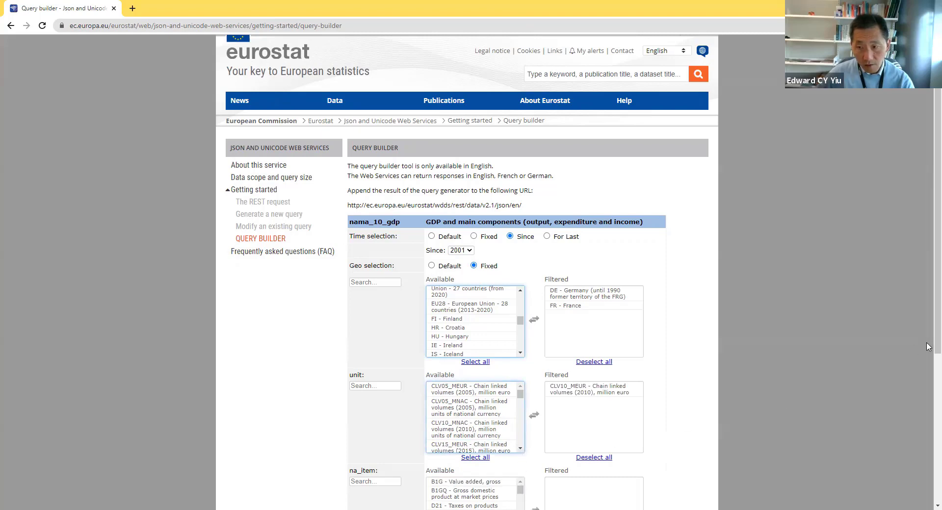
pyautogui.scroll(-3)
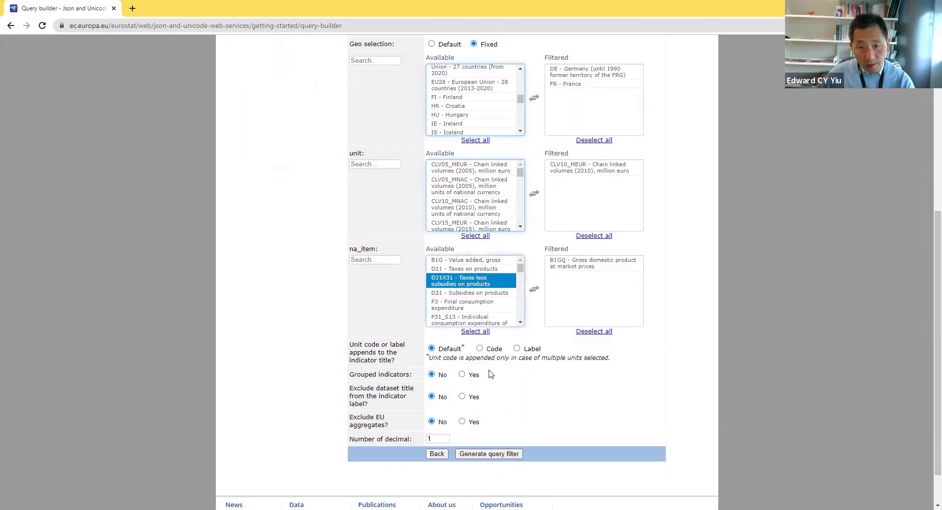
# Set unit code to Label, Grouped indicators to Yes, 2 decimals, and generate the dataset code
pyautogui.click(518, 348)
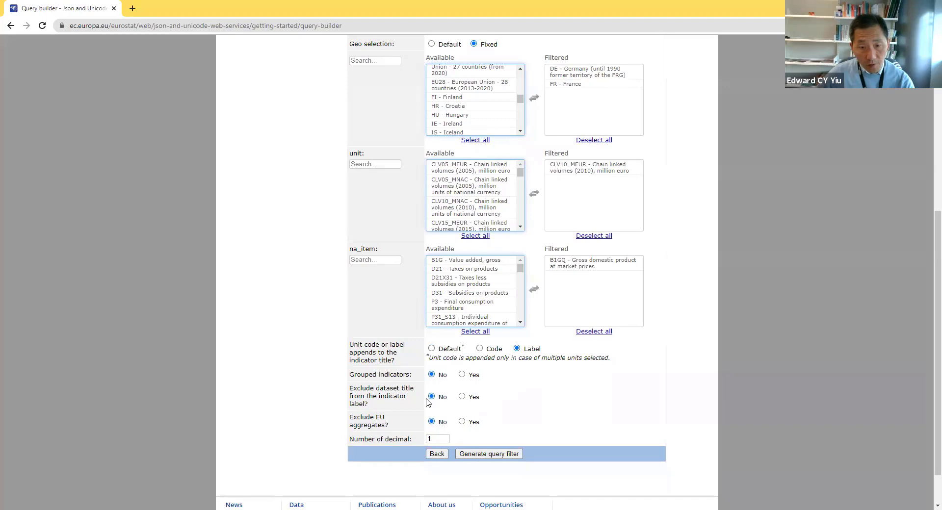
pyautogui.click(462, 374)
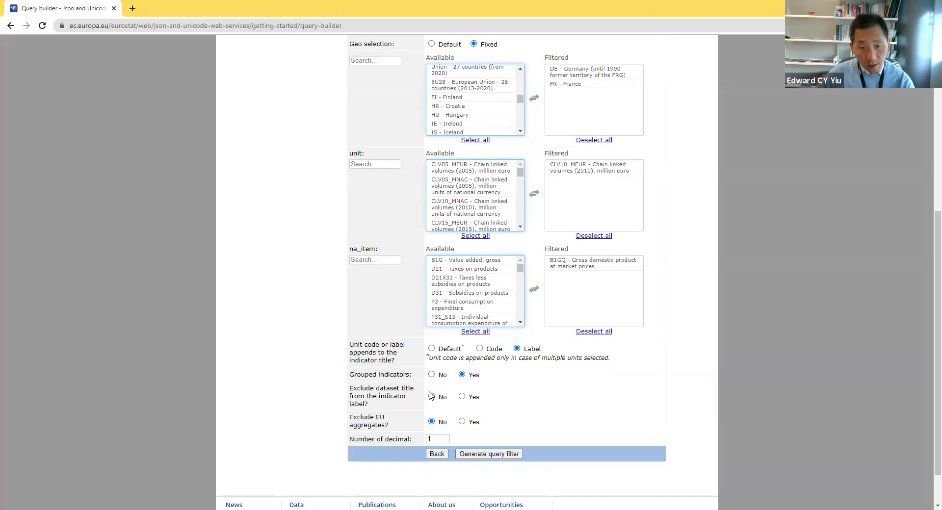
pyautogui.click(437, 439)
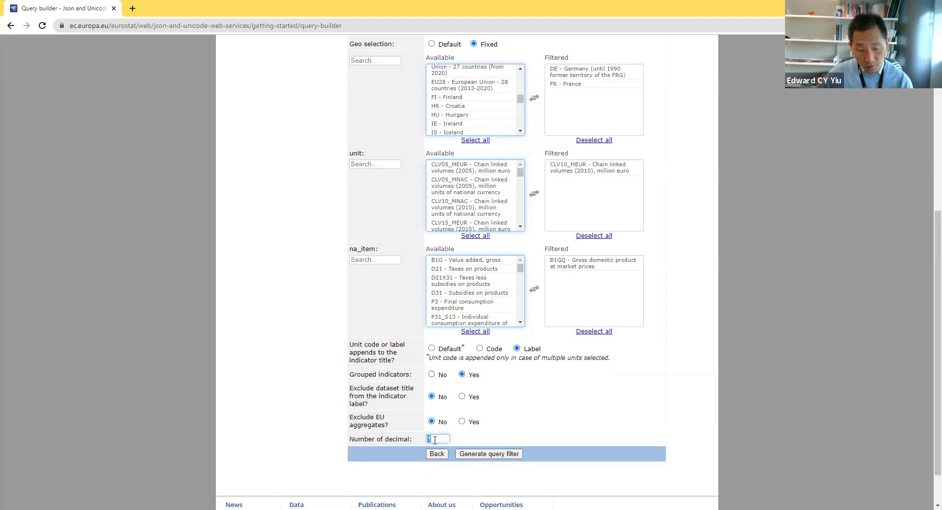
pyautogui.write('2')
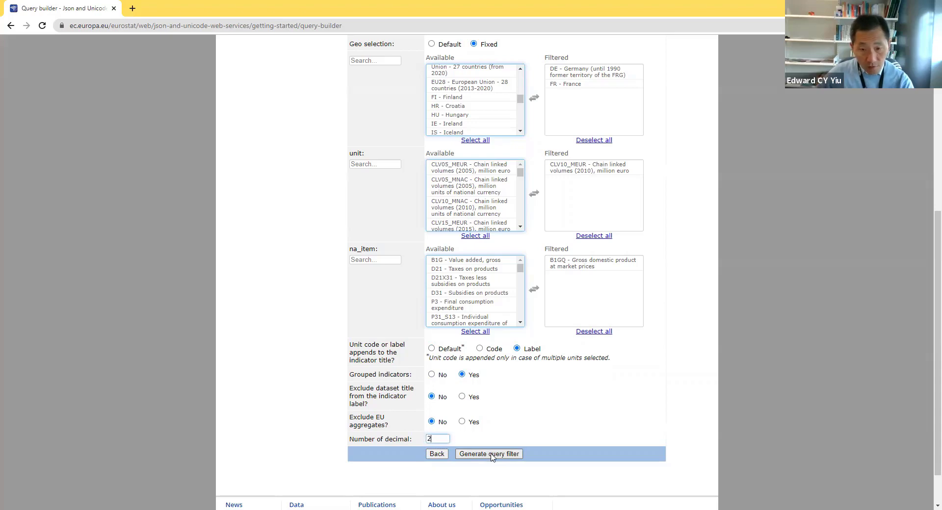
pyautogui.click(489, 453)
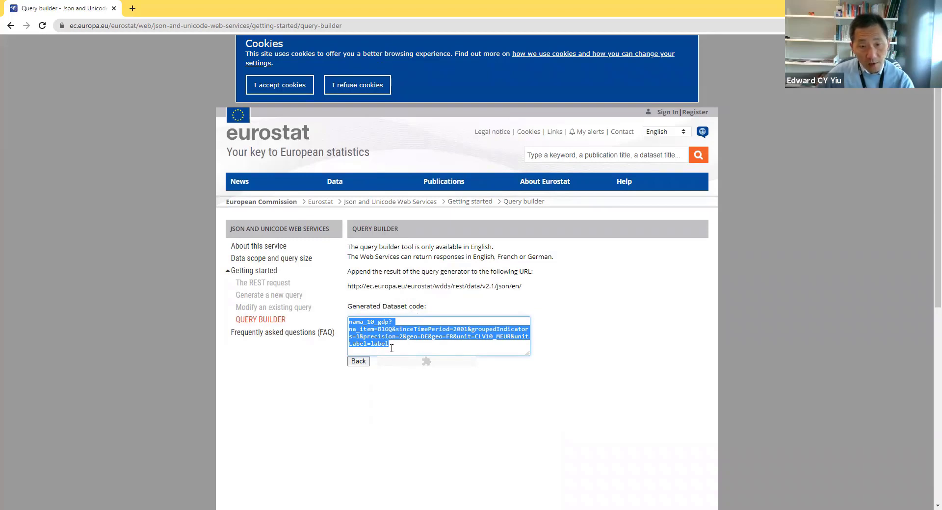
pyautogui.moveTo(649, 361)
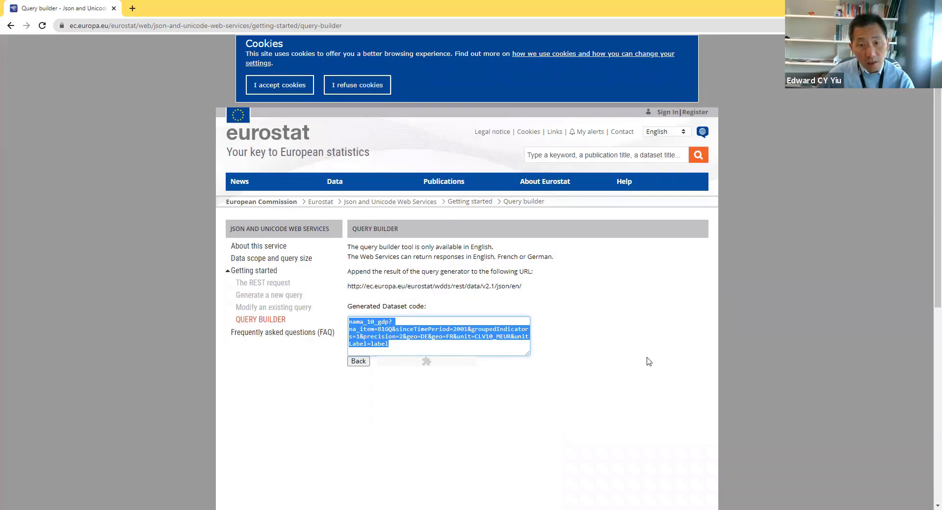